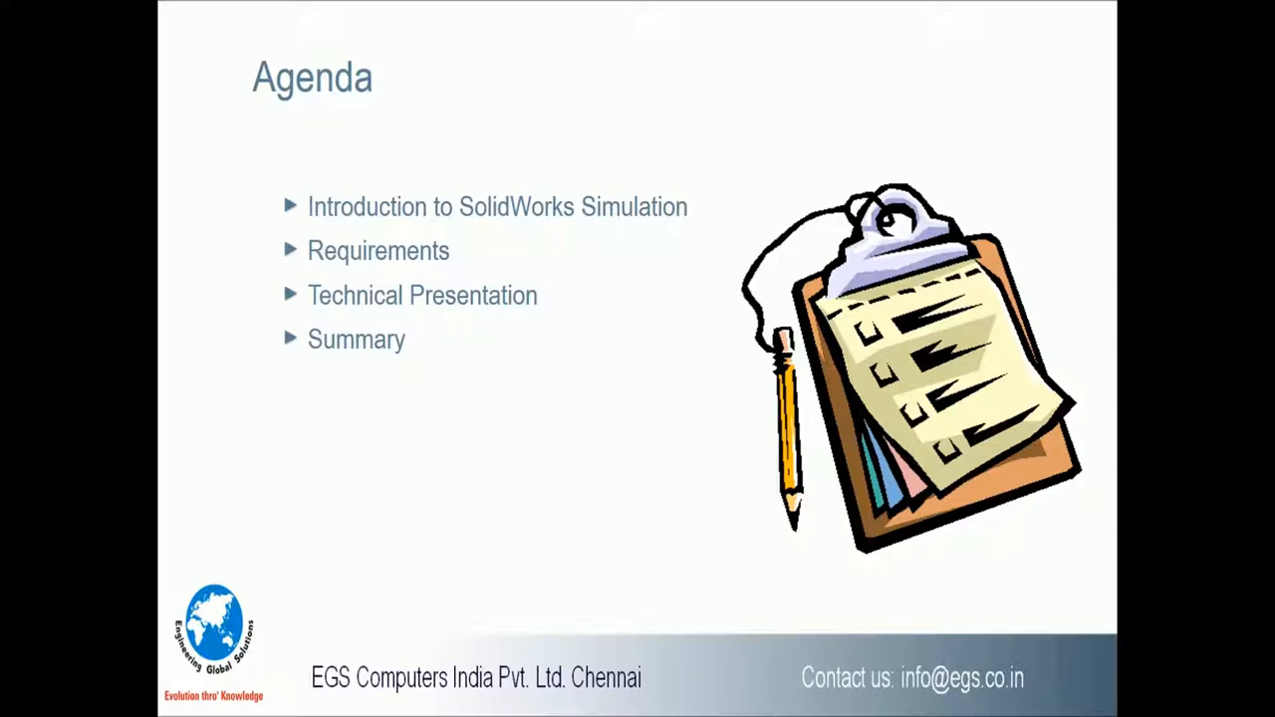
Advance the slideshow from the Agenda slide to the Design Validation Products slide.
{"action": "key", "text": "right"}
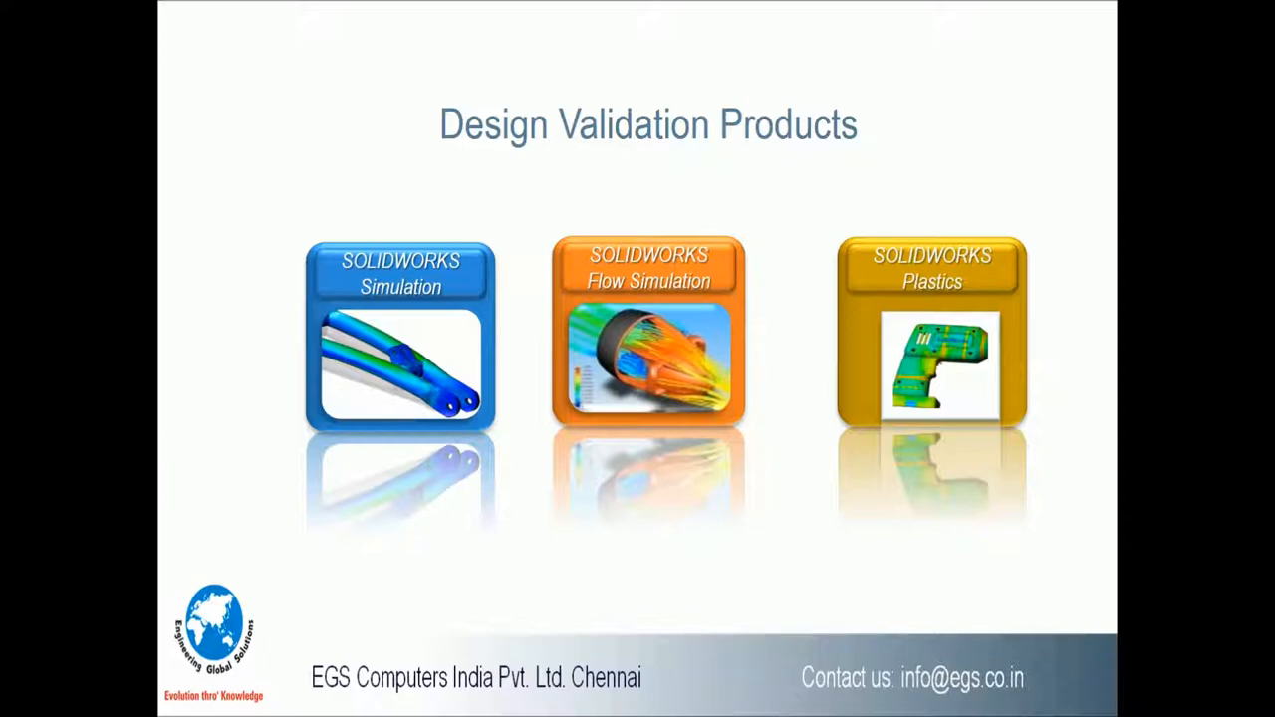
{"action": "left_click", "coordinate": [398, 335]}
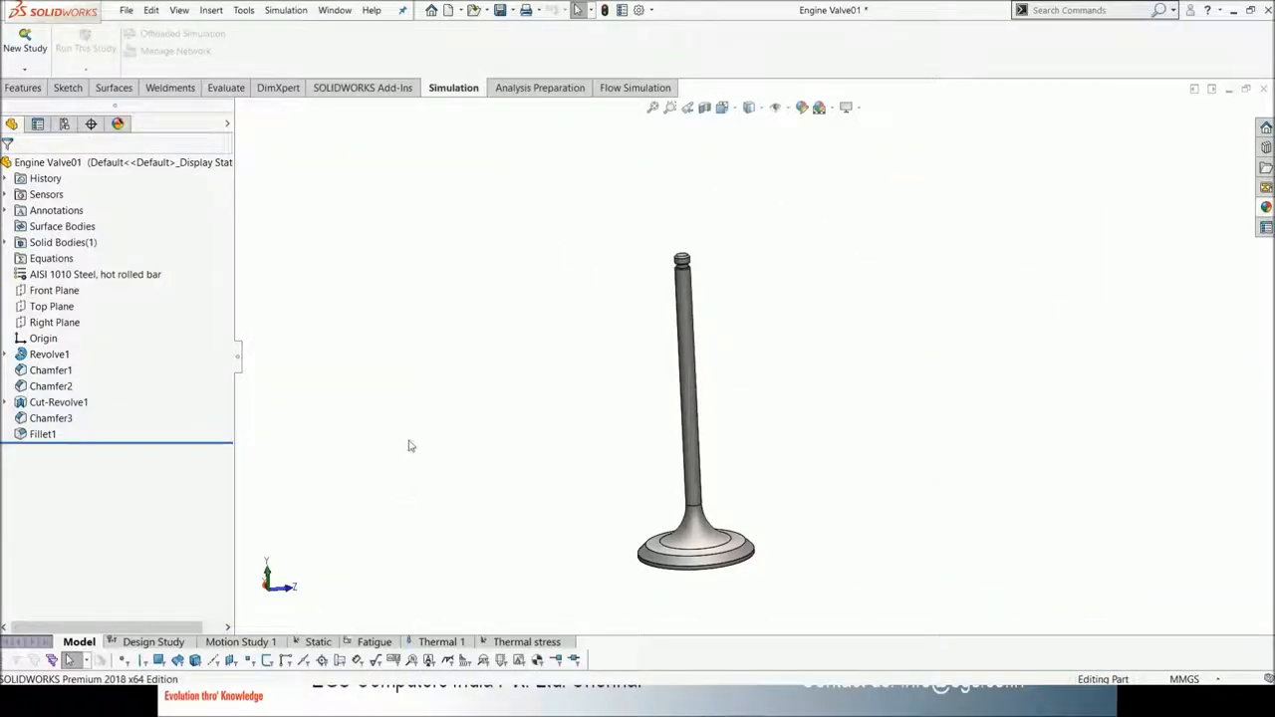
{"action": "mouse_move", "coordinate": [470, 305]}
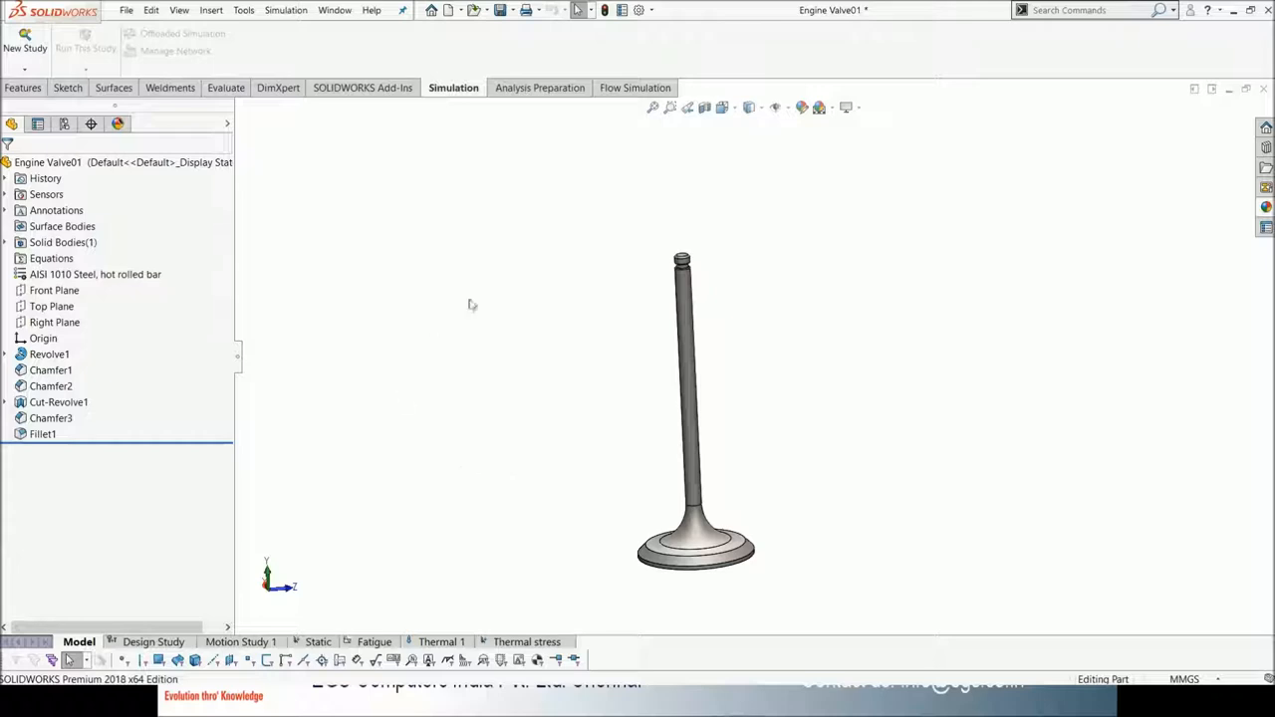
{"action": "mouse_move", "coordinate": [950, 330]}
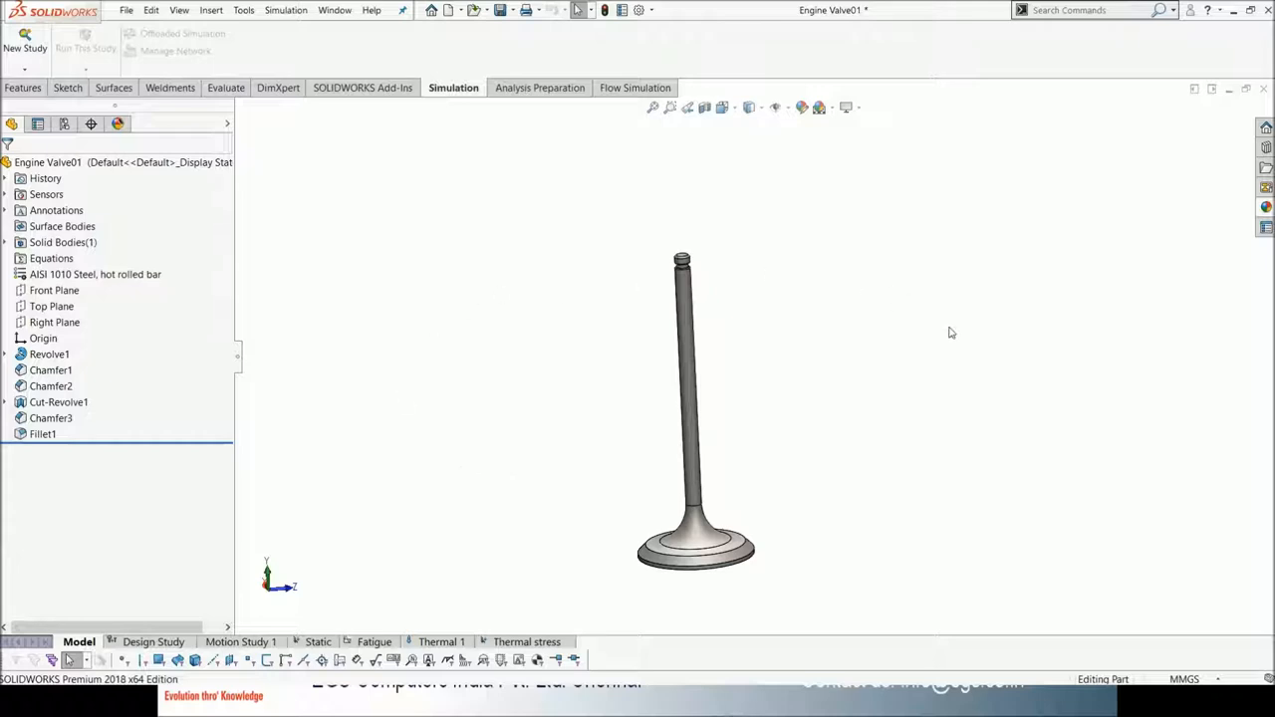
{"action": "mouse_move", "coordinate": [944, 339]}
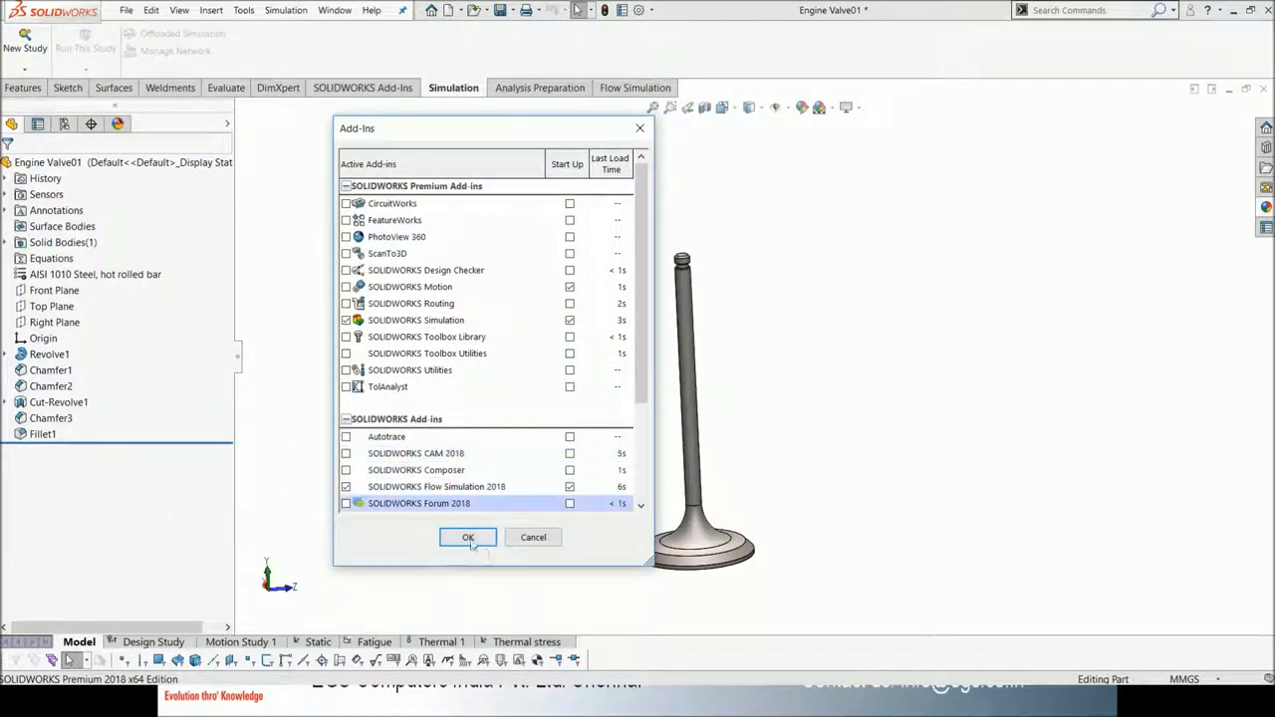
Confirm the add-ins with SOLIDWORKS Simulation enabled, returning to the engine valve model.
{"action": "left_click", "coordinate": [468, 538]}
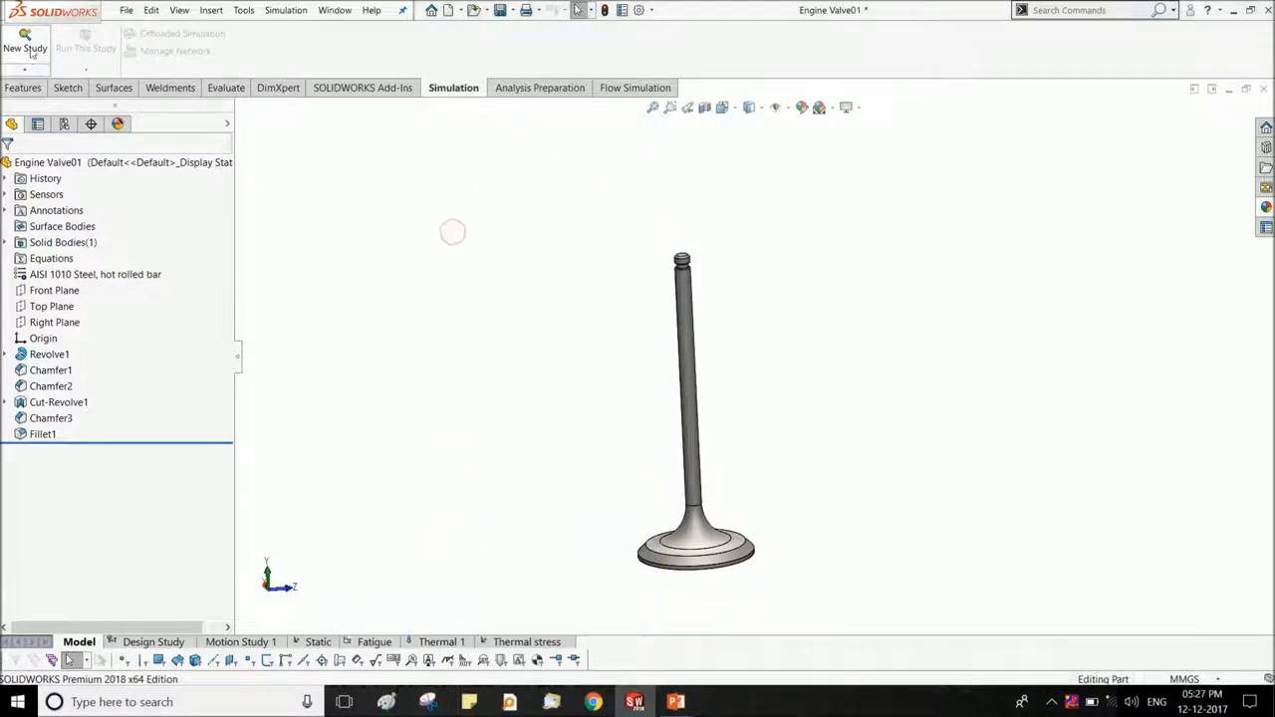
Create the new static study Static 3 and bring up the valve part's material options.
{"action": "left_click", "coordinate": [24, 48]}
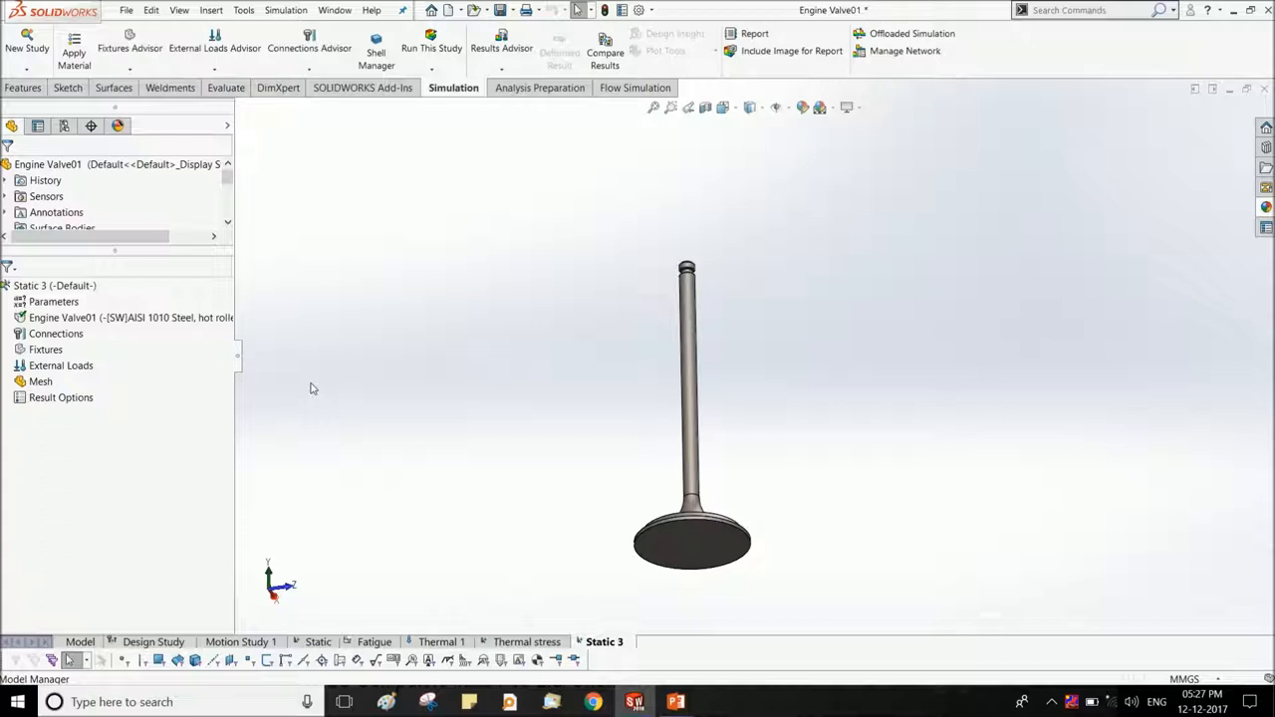
{"action": "mouse_move", "coordinate": [339, 387]}
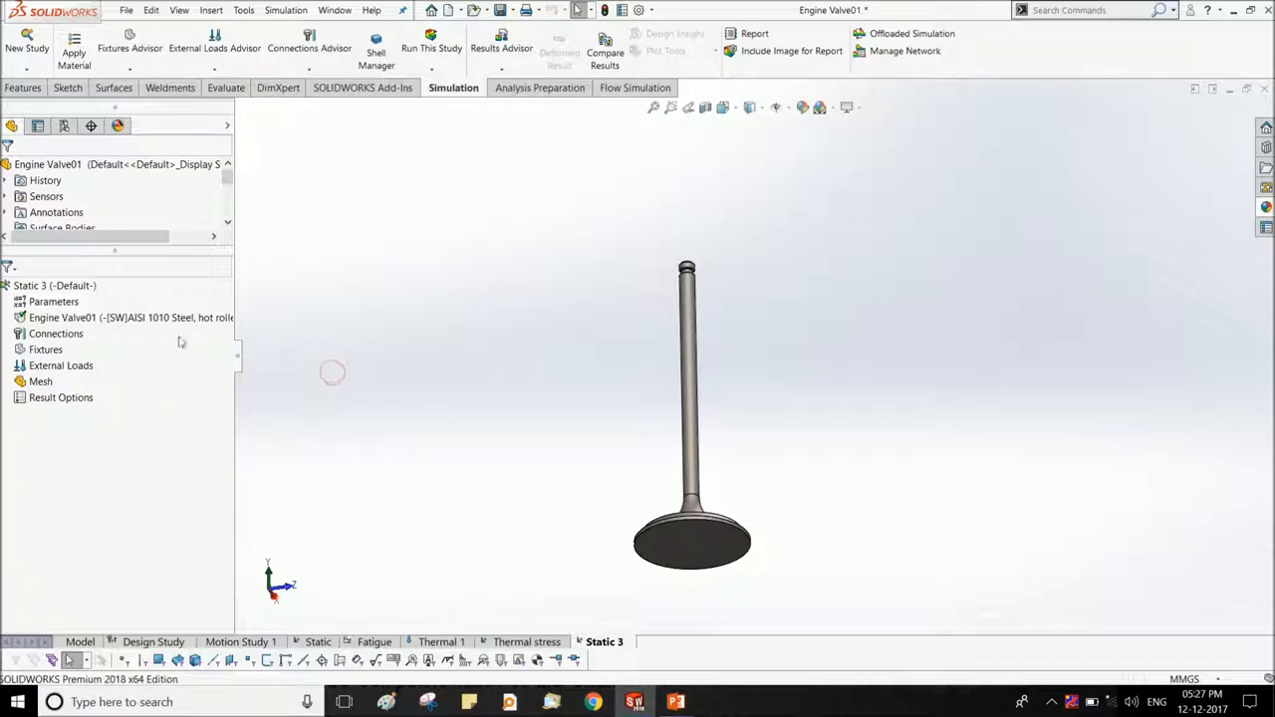
{"action": "right_click", "coordinate": [119, 317]}
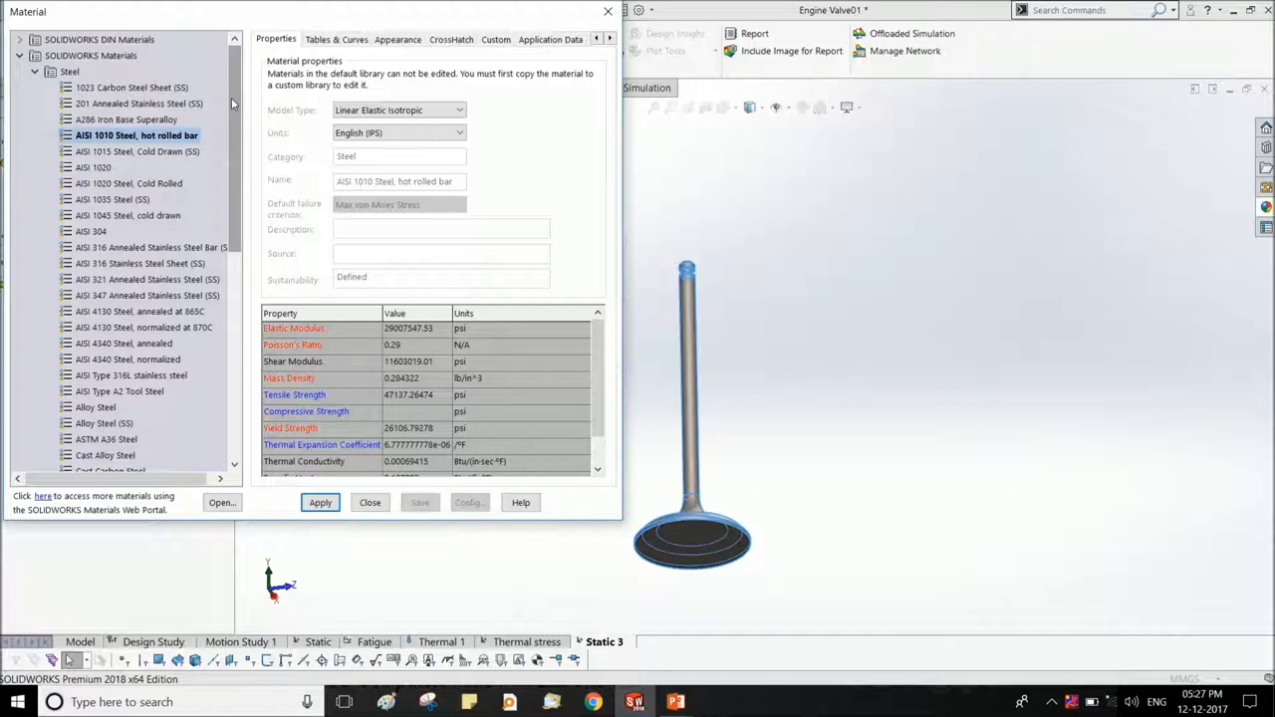
{"action": "mouse_move", "coordinate": [136, 135]}
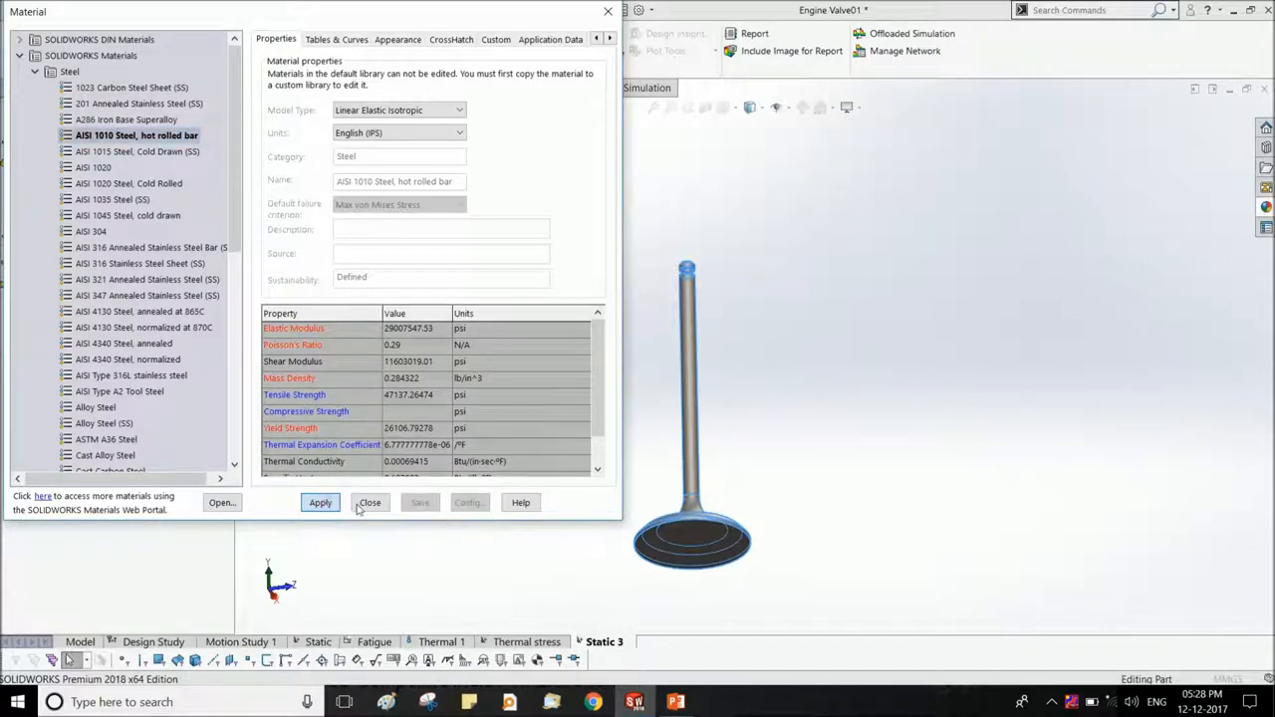
Apply AISI 1010 Steel hot rolled bar to the valve and close the material window.
{"action": "left_click", "coordinate": [370, 502]}
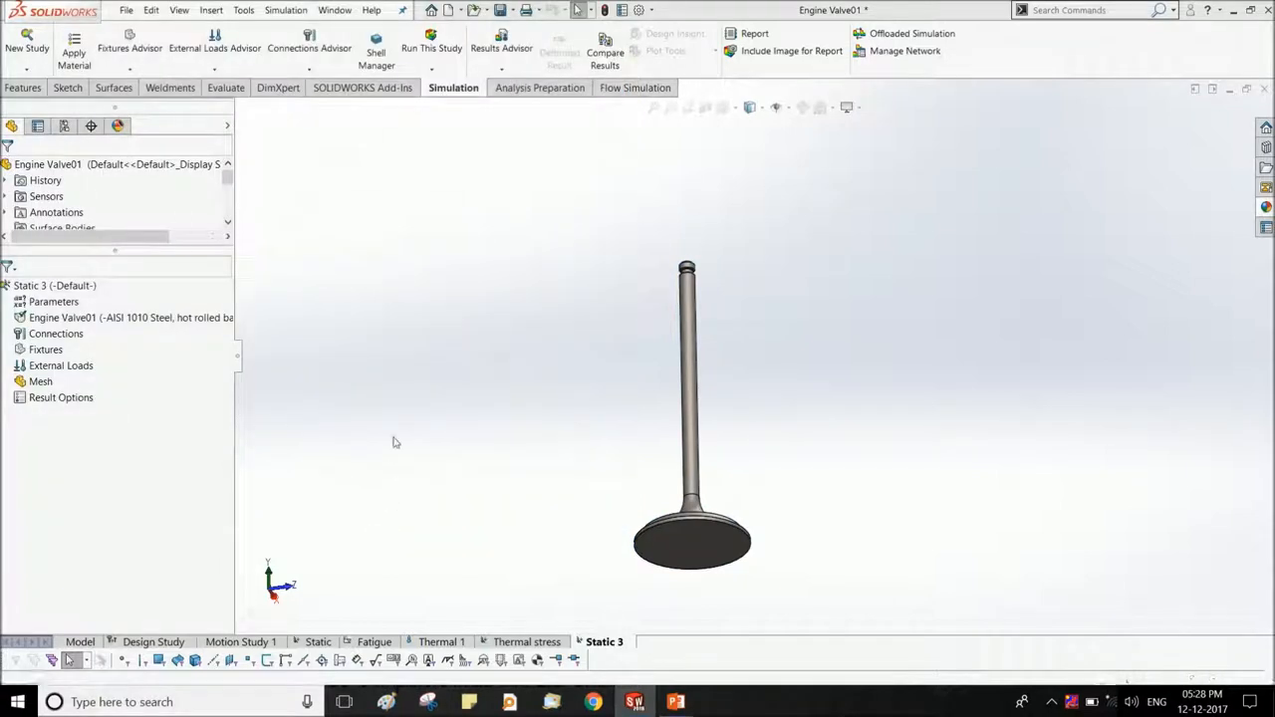
Add a Fixed Geometry restraint on the valve head face.
{"action": "right_click", "coordinate": [43, 351]}
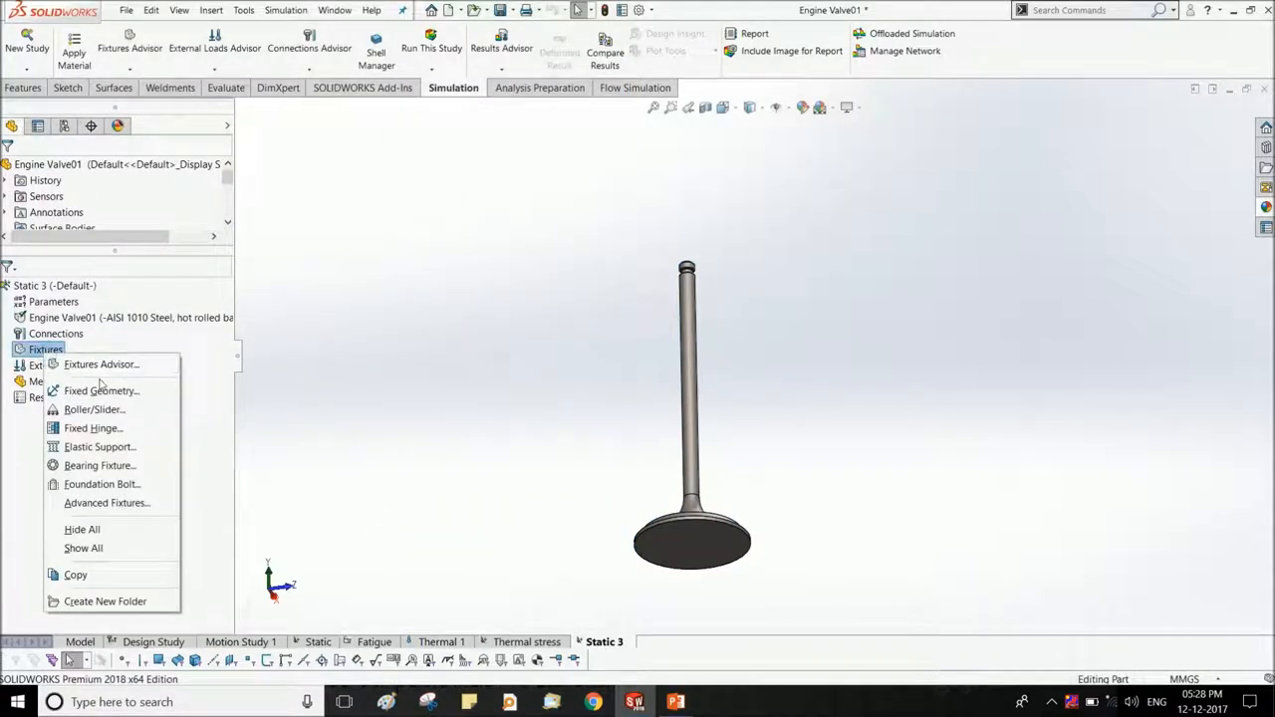
{"action": "mouse_move", "coordinate": [99, 390]}
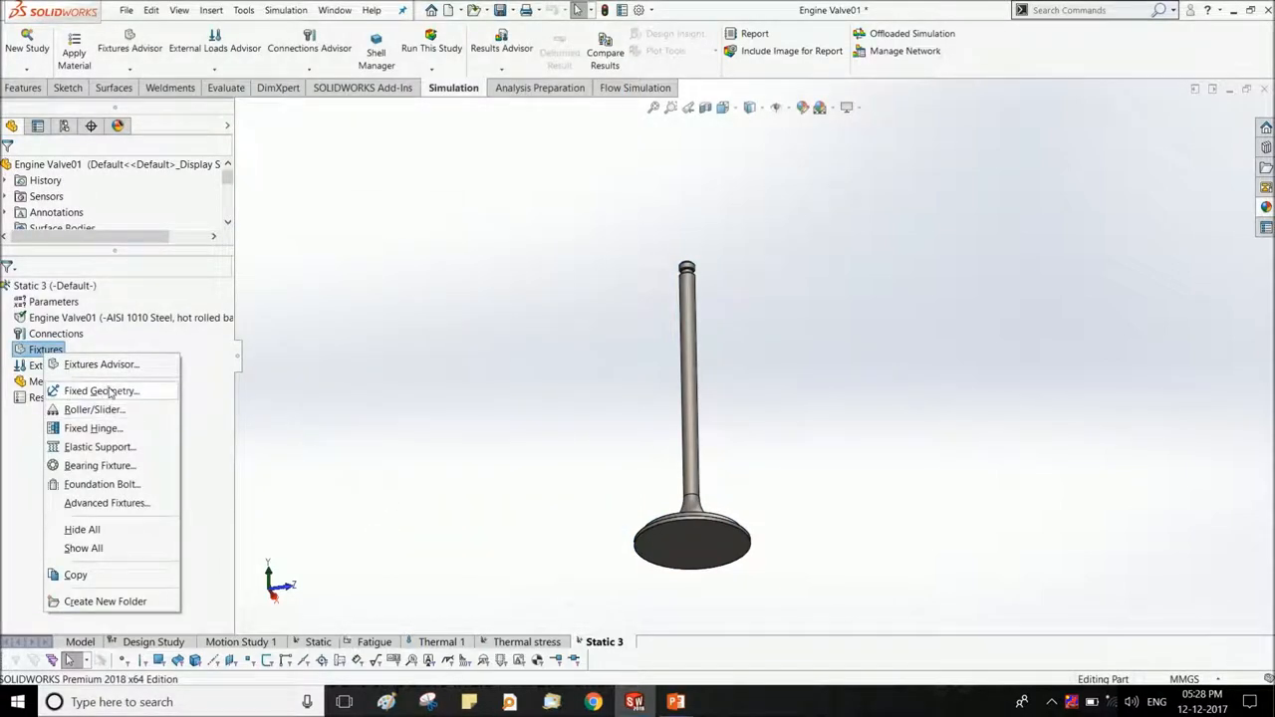
{"action": "left_click", "coordinate": [100, 390]}
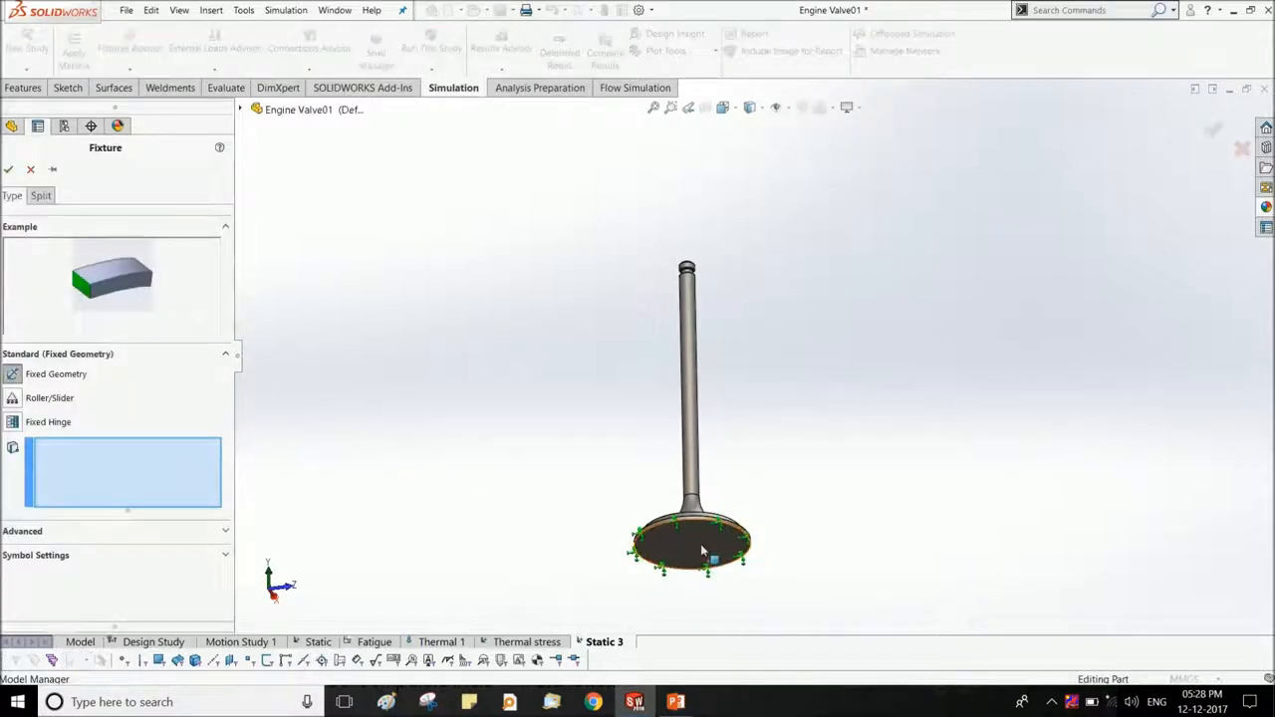
{"action": "left_click", "coordinate": [687, 548]}
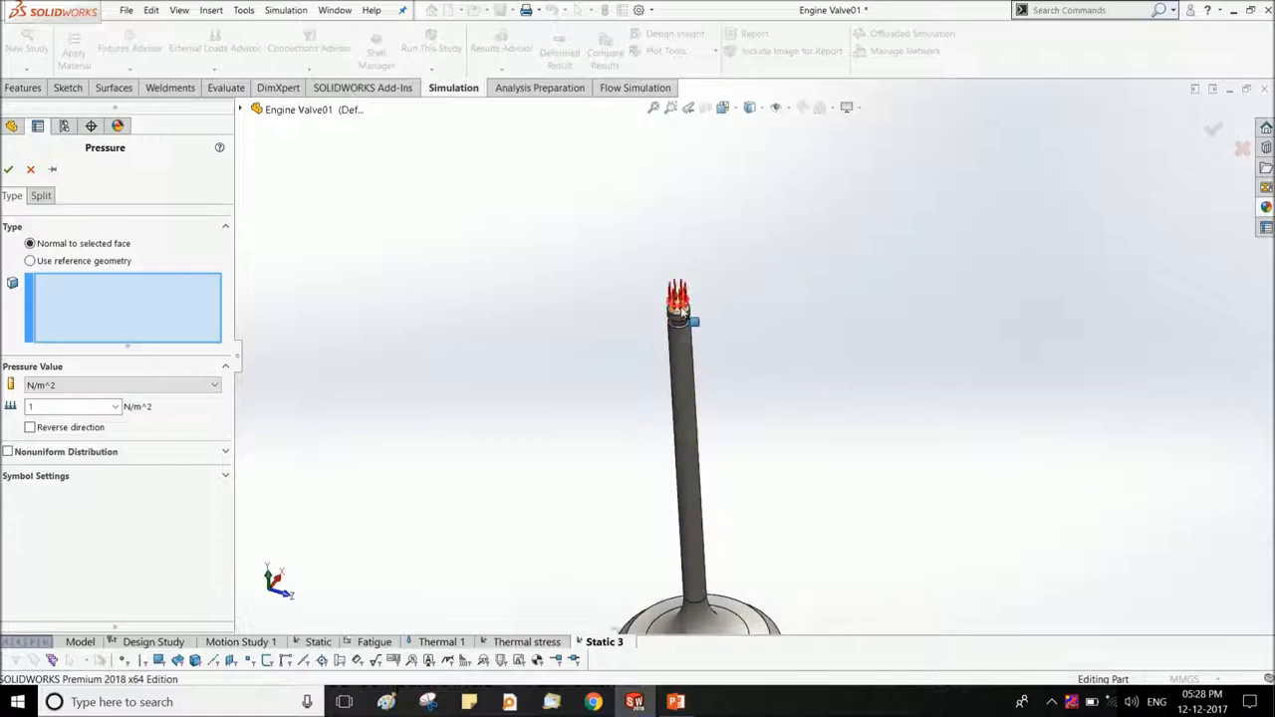
Apply a 100 N/m^2 pressure load to the top face of the valve stem.
{"action": "left_click", "coordinate": [681, 303]}
{"action": "type", "text": "000"}
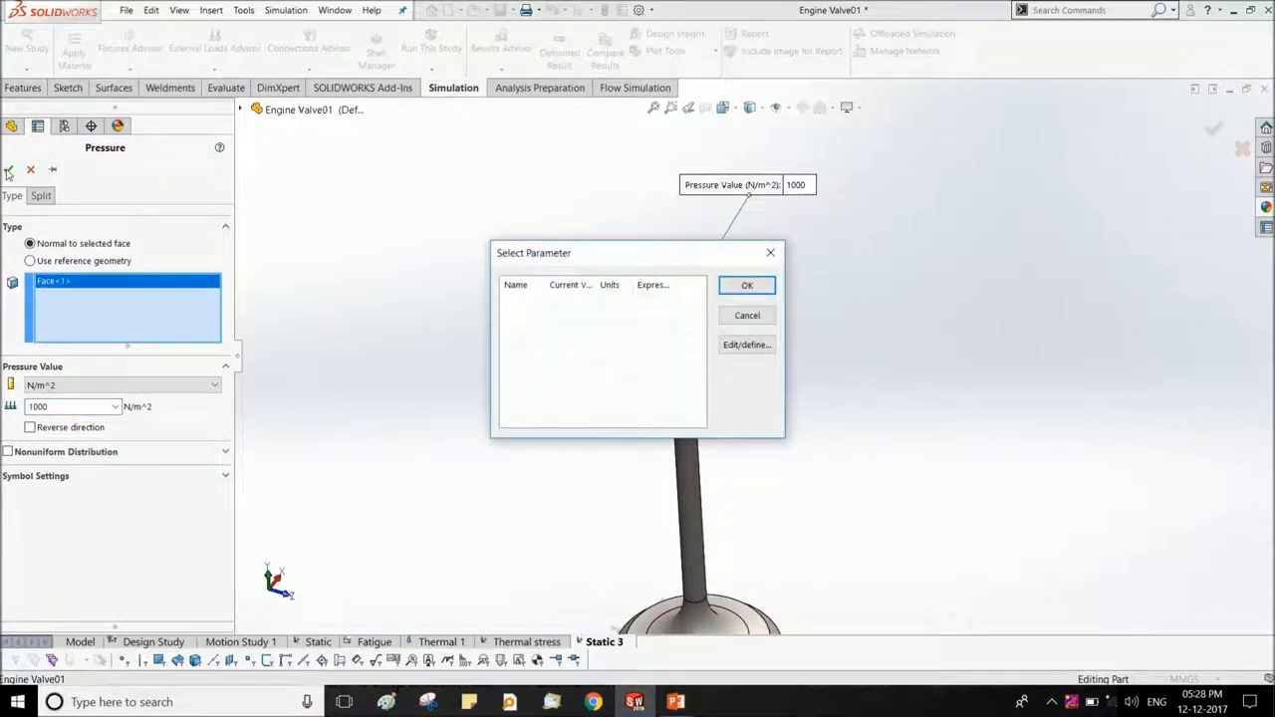
{"action": "left_click", "coordinate": [747, 285]}
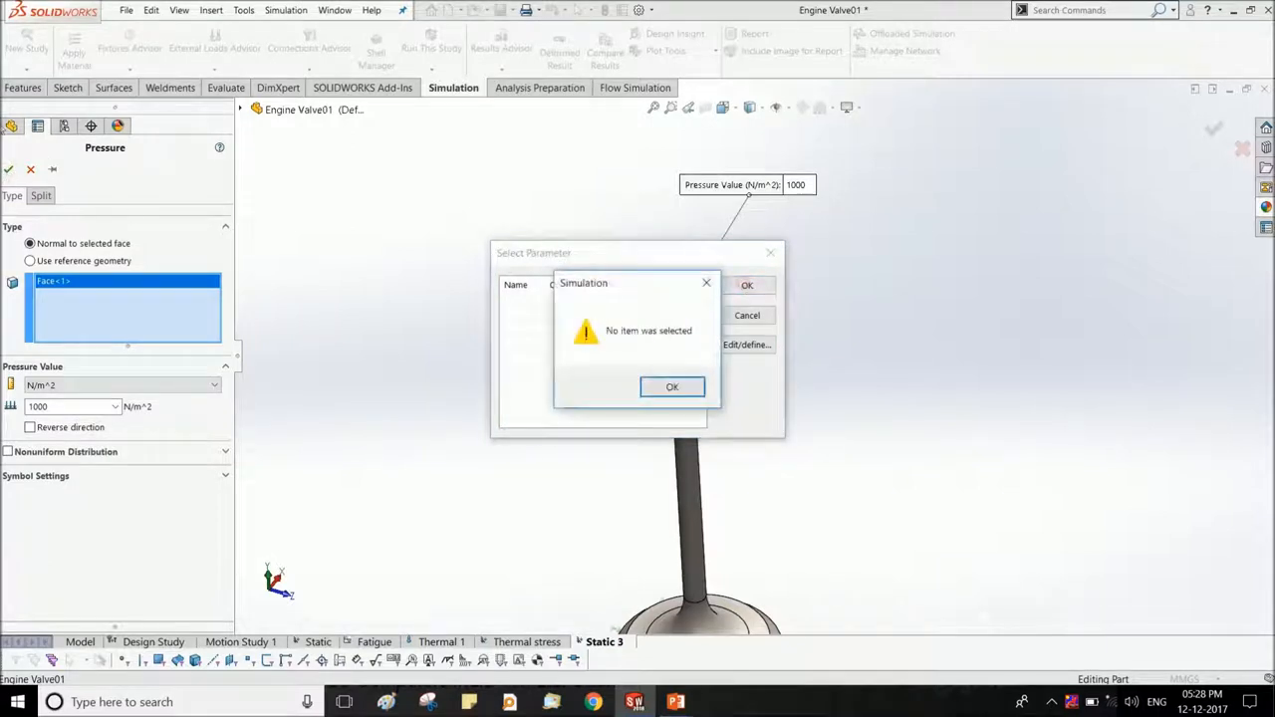
{"action": "left_click", "coordinate": [671, 386]}
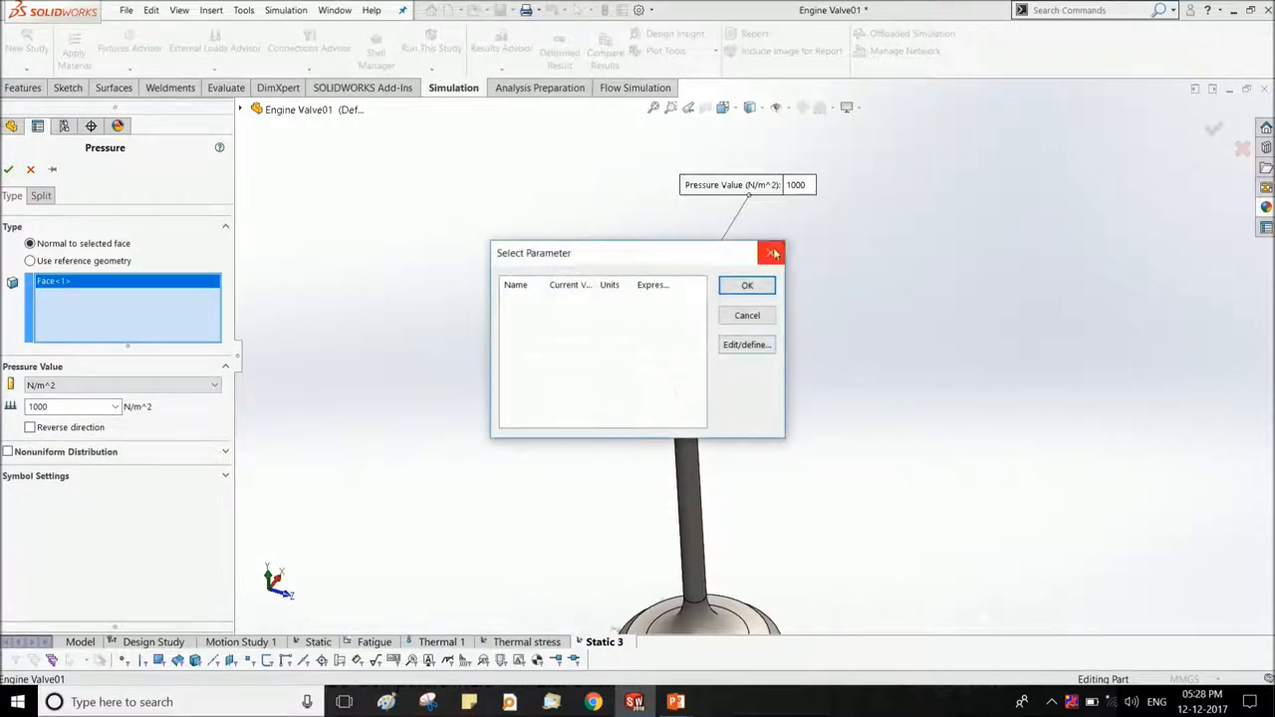
{"action": "left_click", "coordinate": [773, 251]}
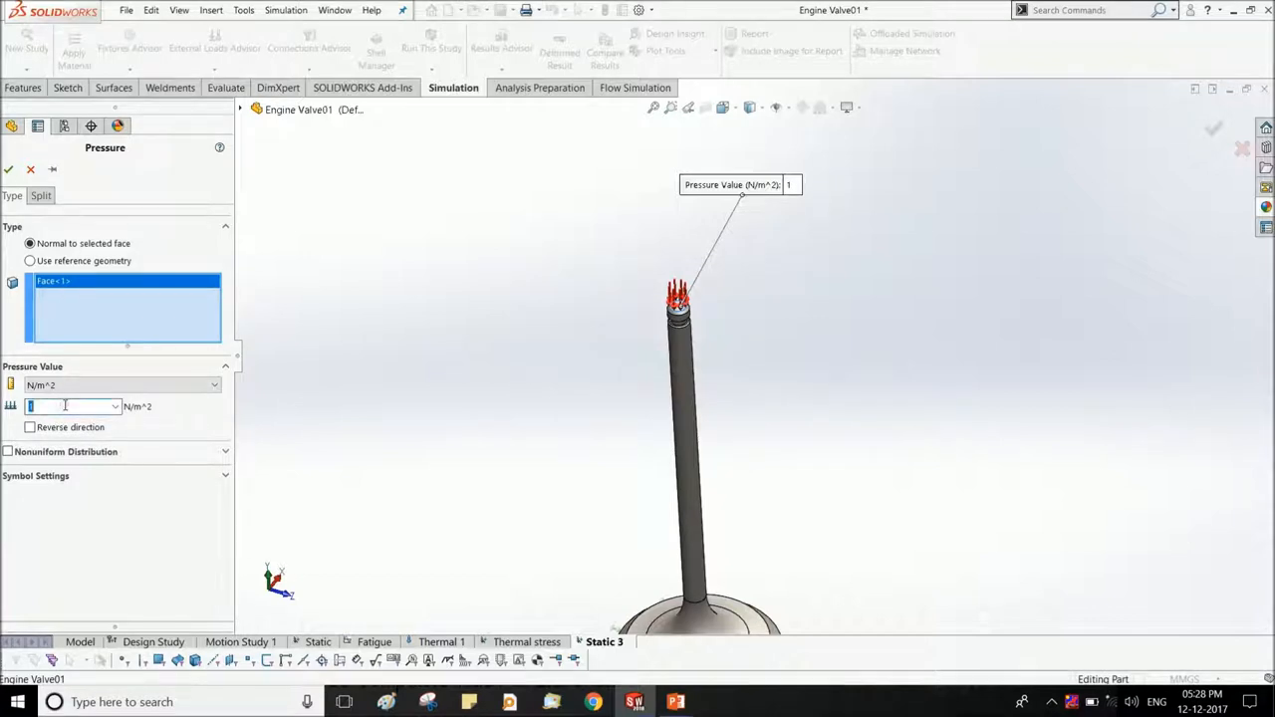
{"action": "type", "text": "100"}
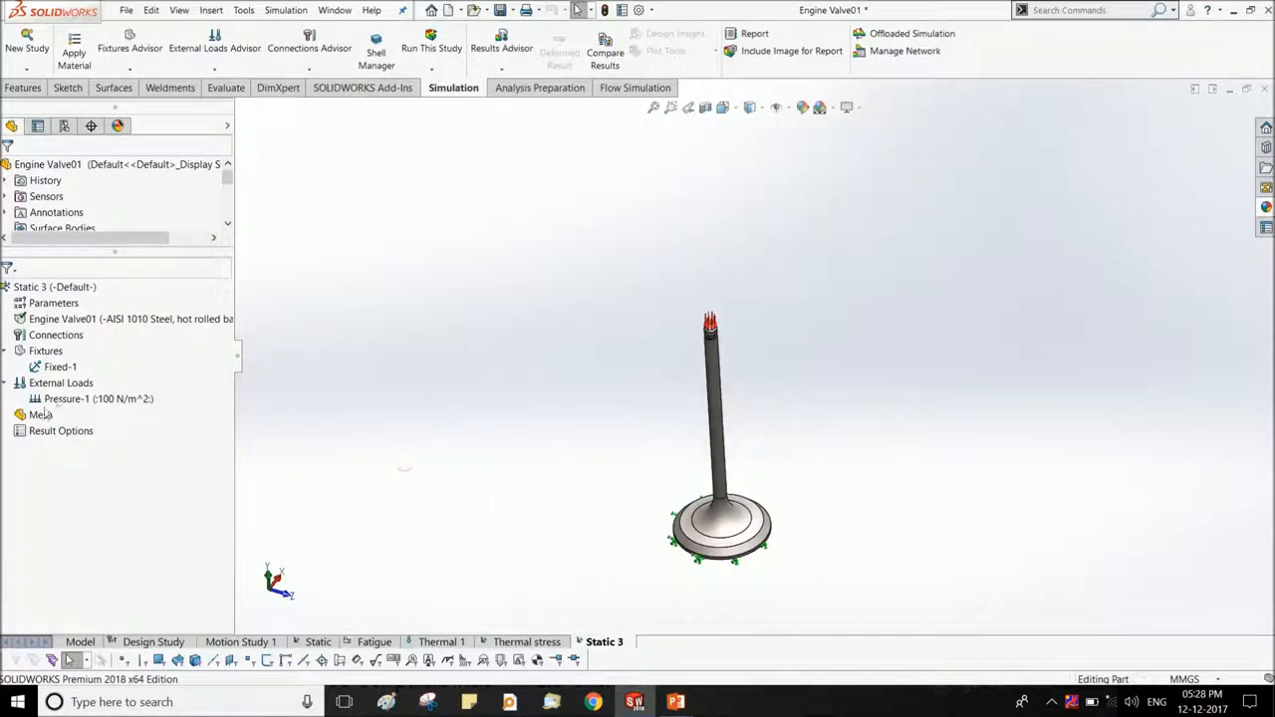
{"action": "left_click", "coordinate": [40, 414]}
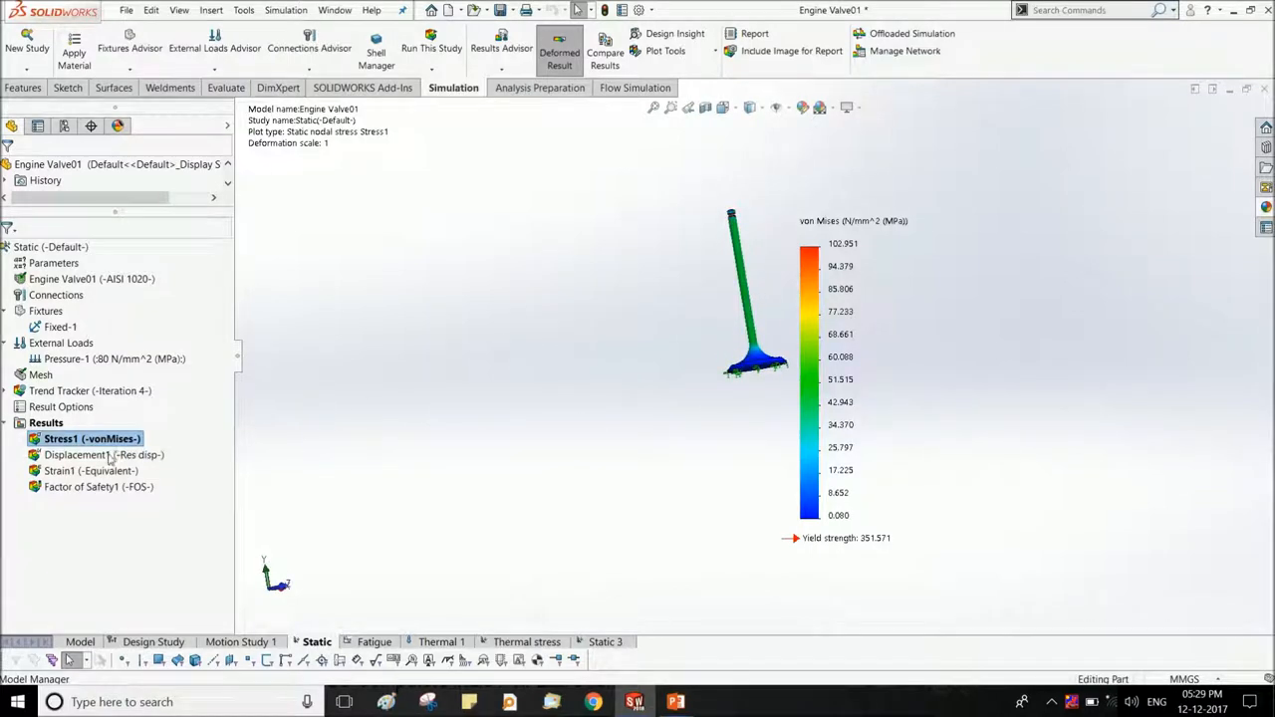
Show the displacement result, then the Factor of Safety plot with minimum FOS 3.4.
{"action": "double_click", "coordinate": [75, 454]}
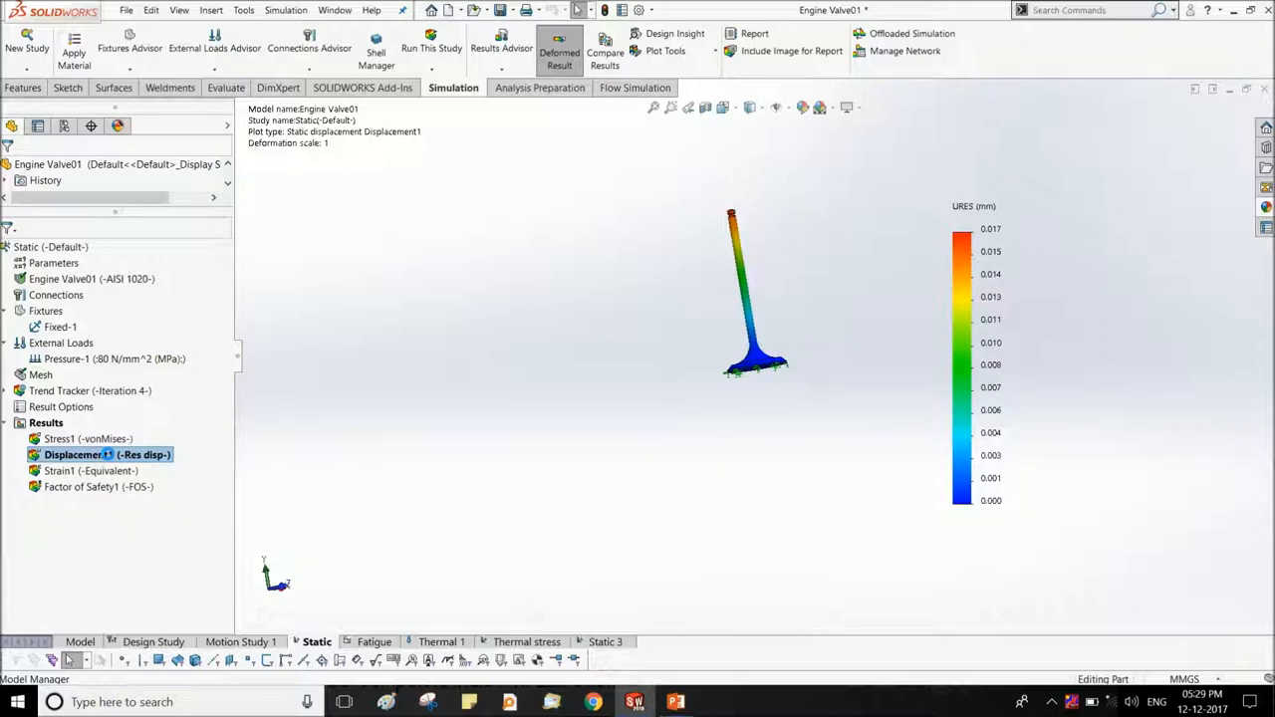
{"action": "left_click", "coordinate": [79, 486]}
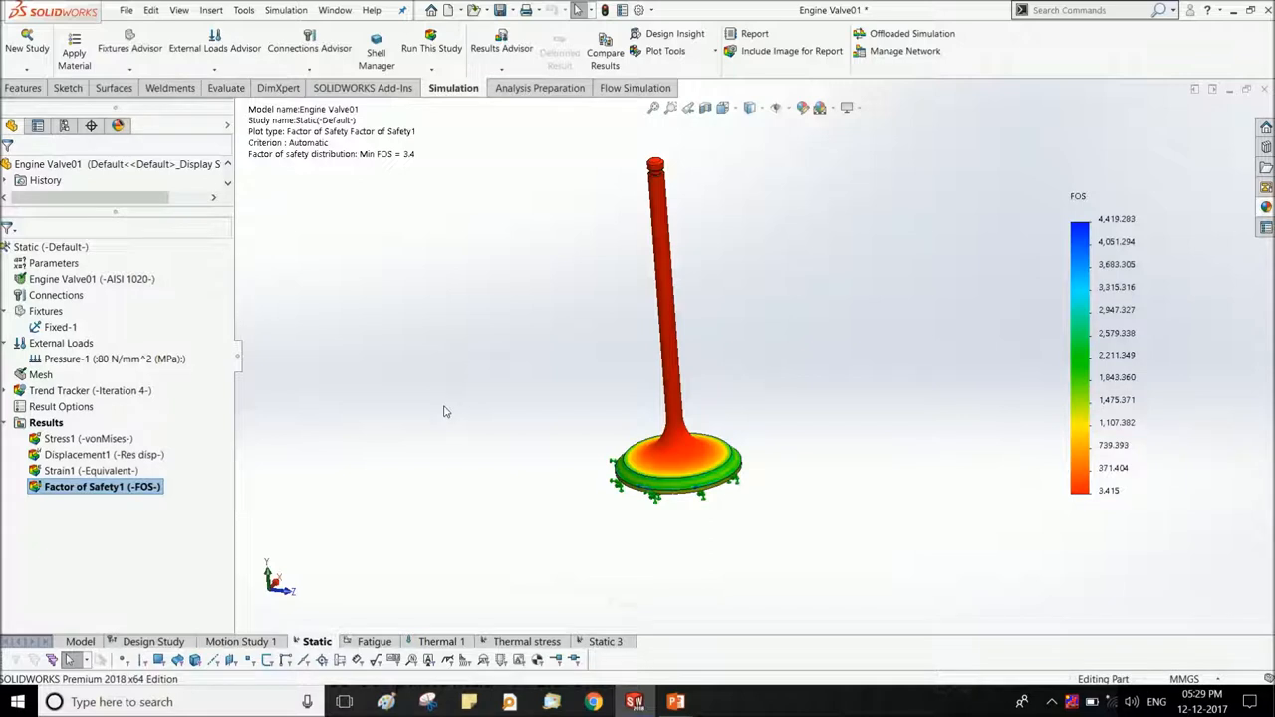
{"action": "mouse_move", "coordinate": [474, 275]}
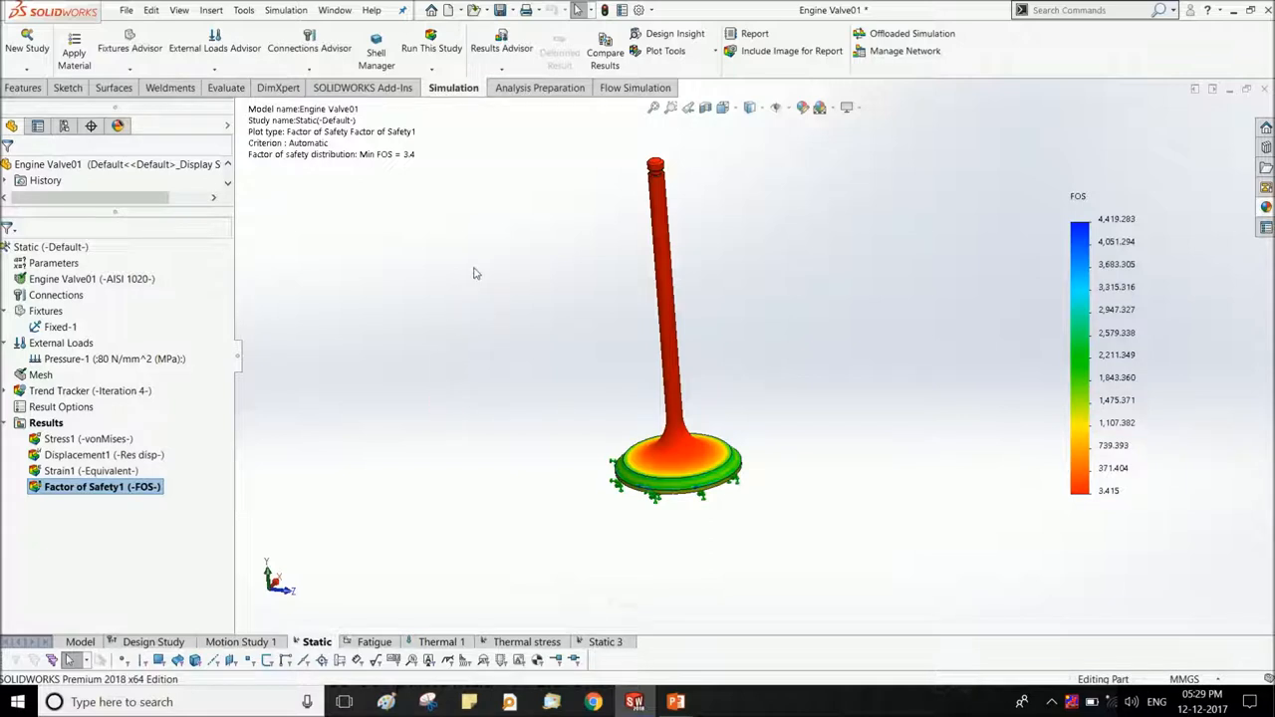
{"action": "mouse_move", "coordinate": [418, 283]}
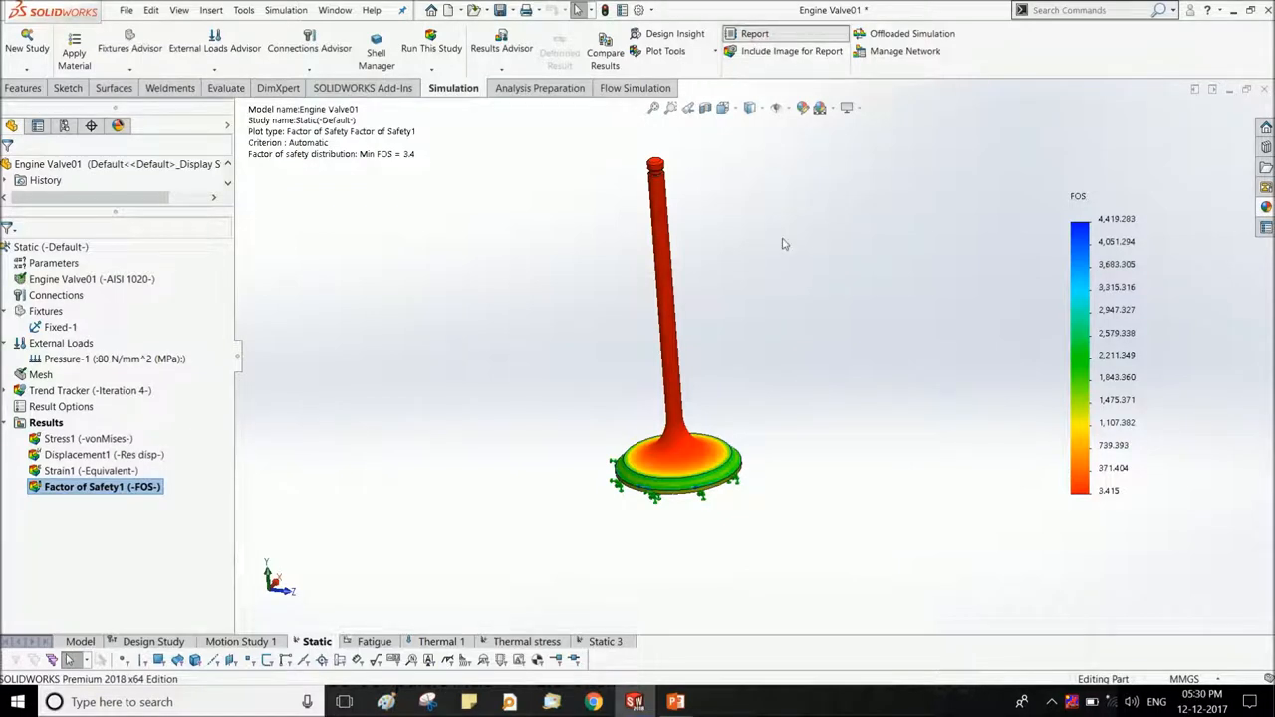
{"action": "mouse_move", "coordinate": [797, 269]}
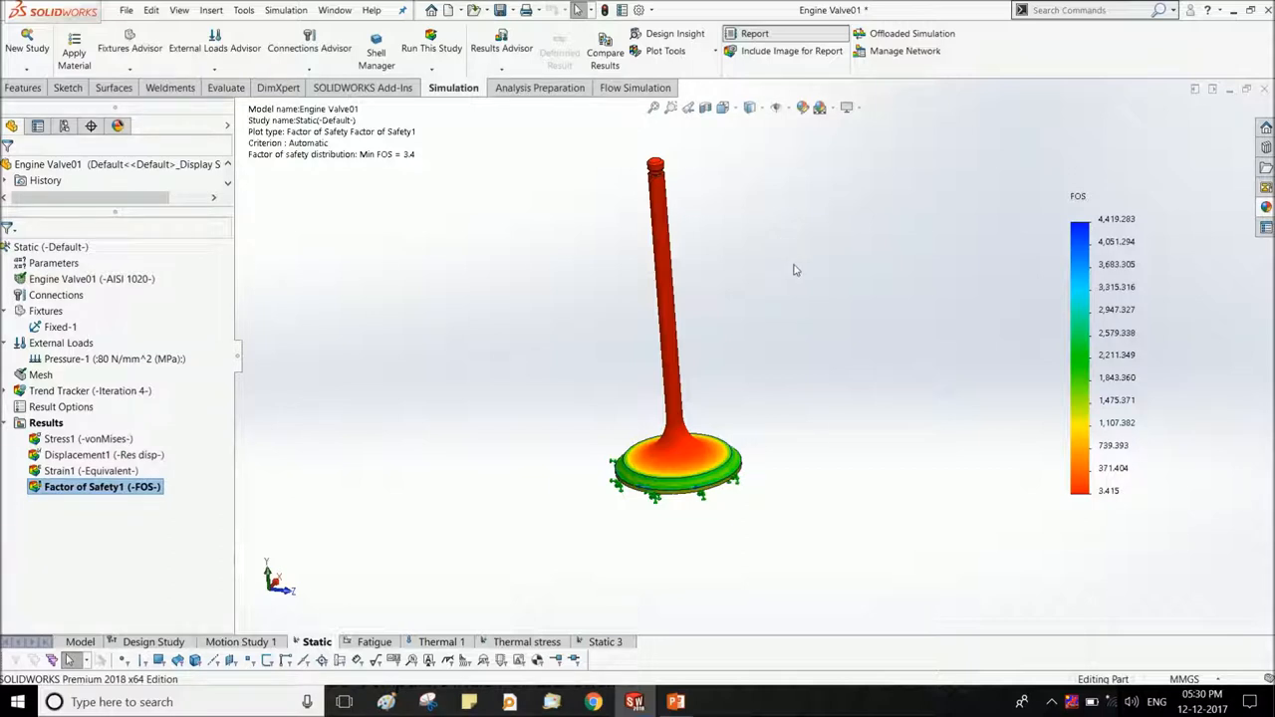
Review the static study's report options with header details ticked, then cancel without publishing.
{"action": "left_click", "coordinate": [753, 32]}
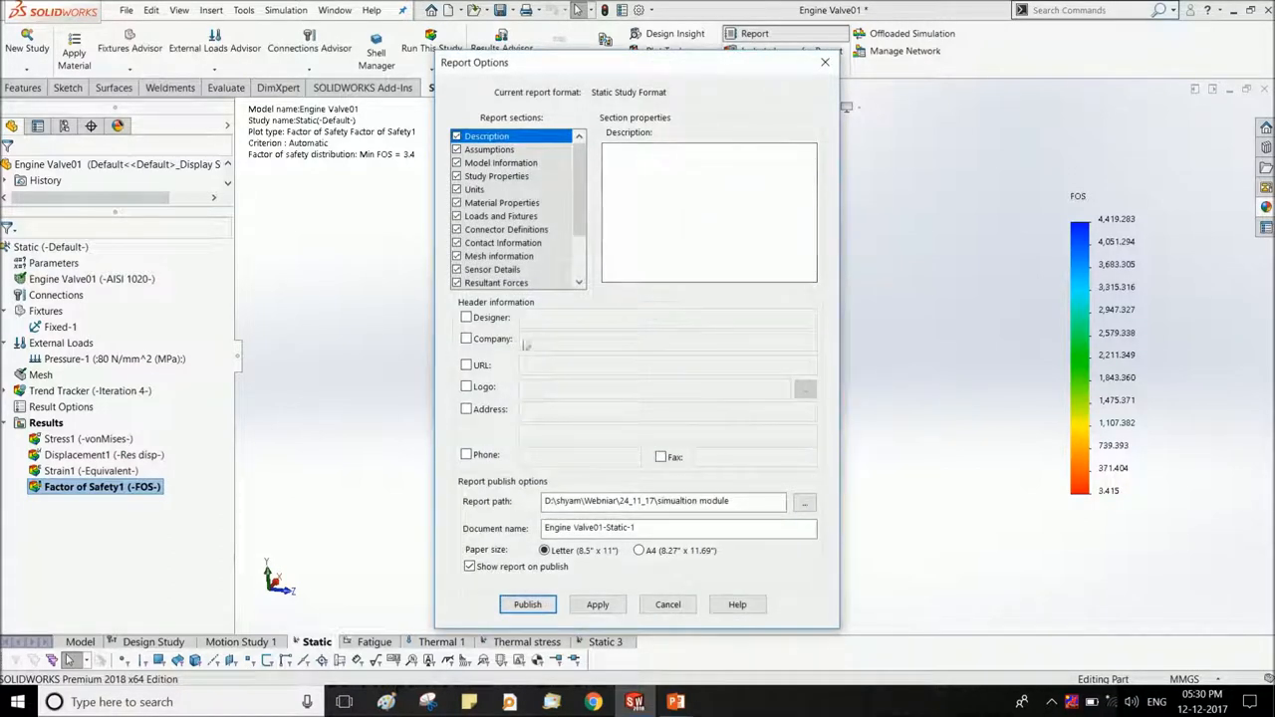
{"action": "left_click", "coordinate": [466, 317]}
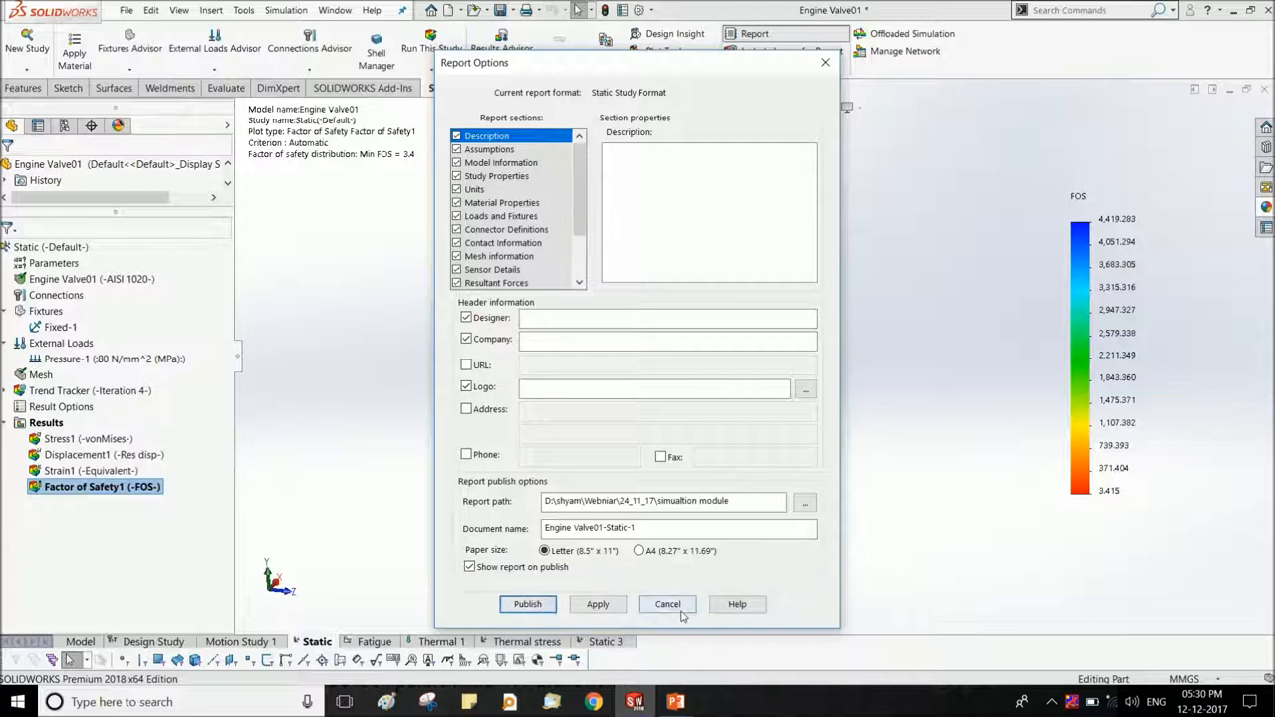
{"action": "left_click", "coordinate": [667, 605]}
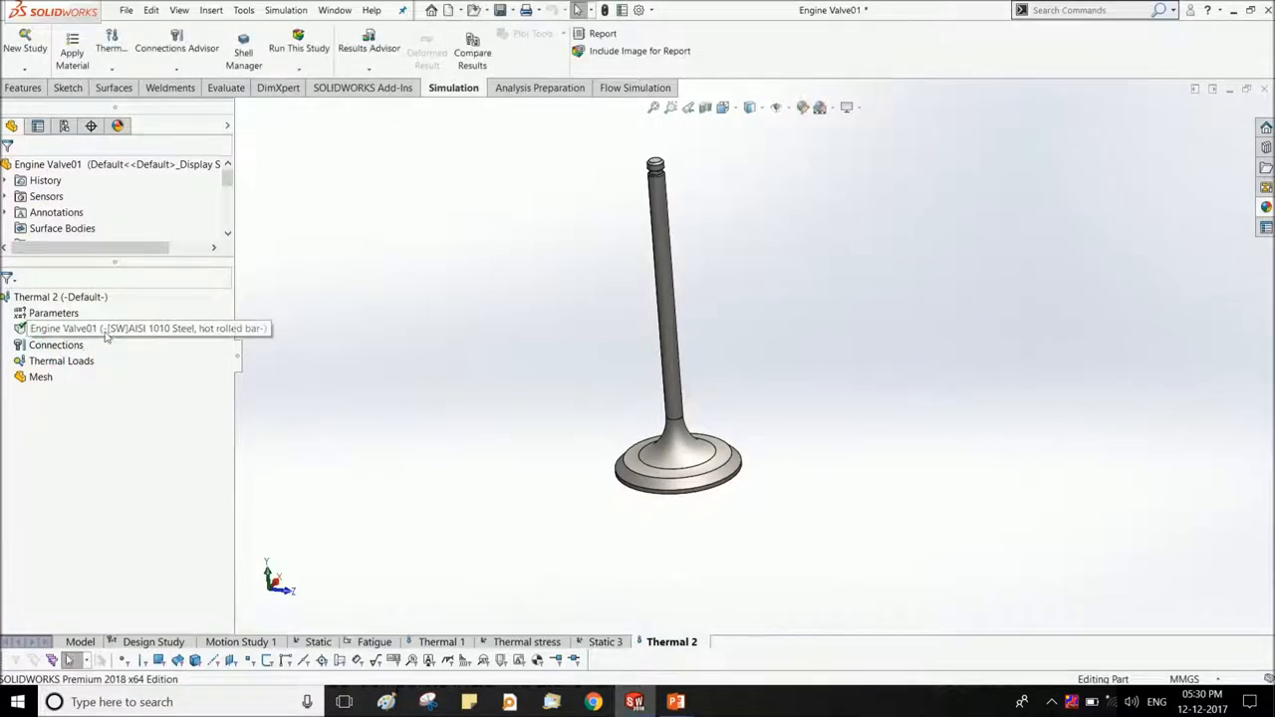
Add a 90 °C Temperature load on the valve head face in Thermal 2.
{"action": "right_click", "coordinate": [62, 361]}
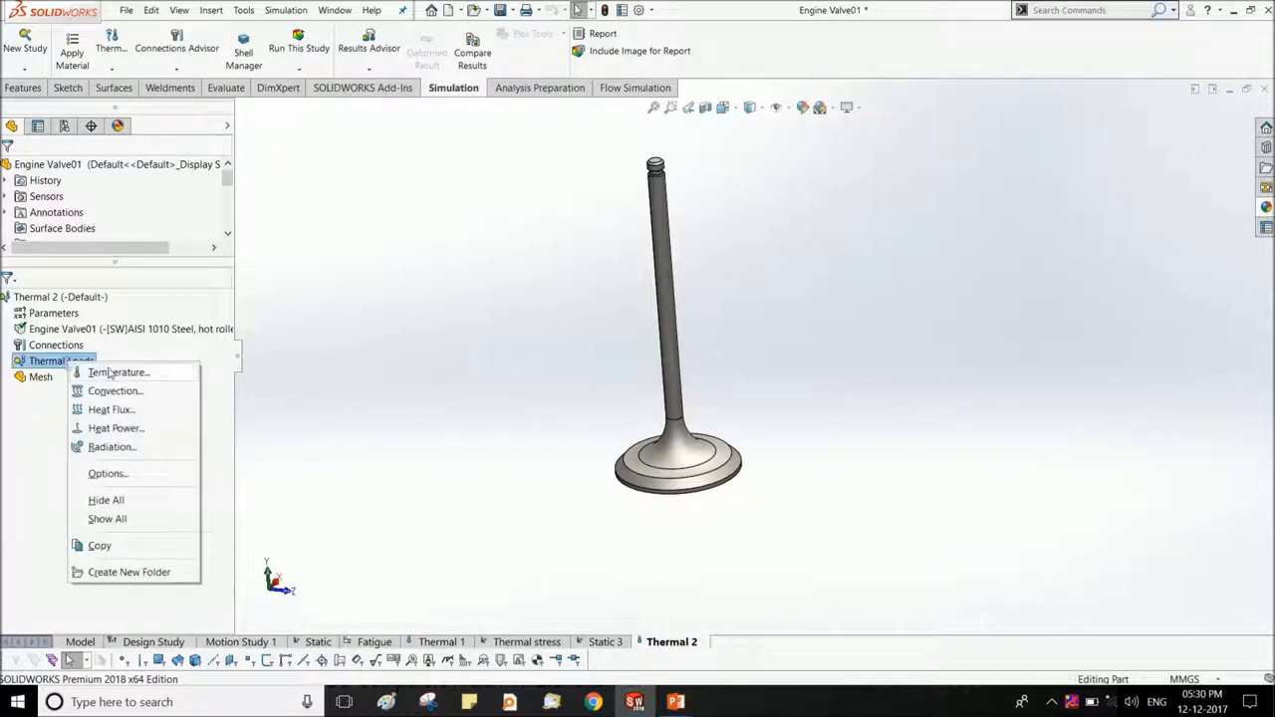
{"action": "left_click", "coordinate": [117, 372]}
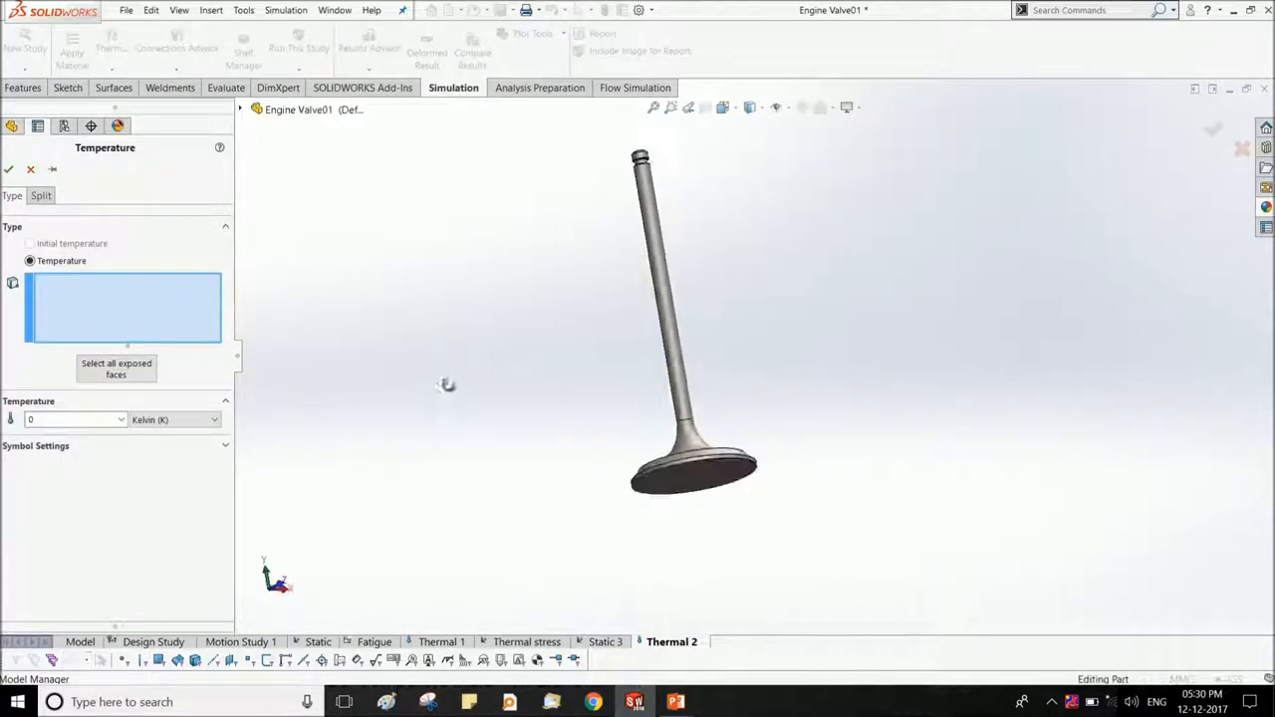
{"action": "left_click", "coordinate": [689, 488]}
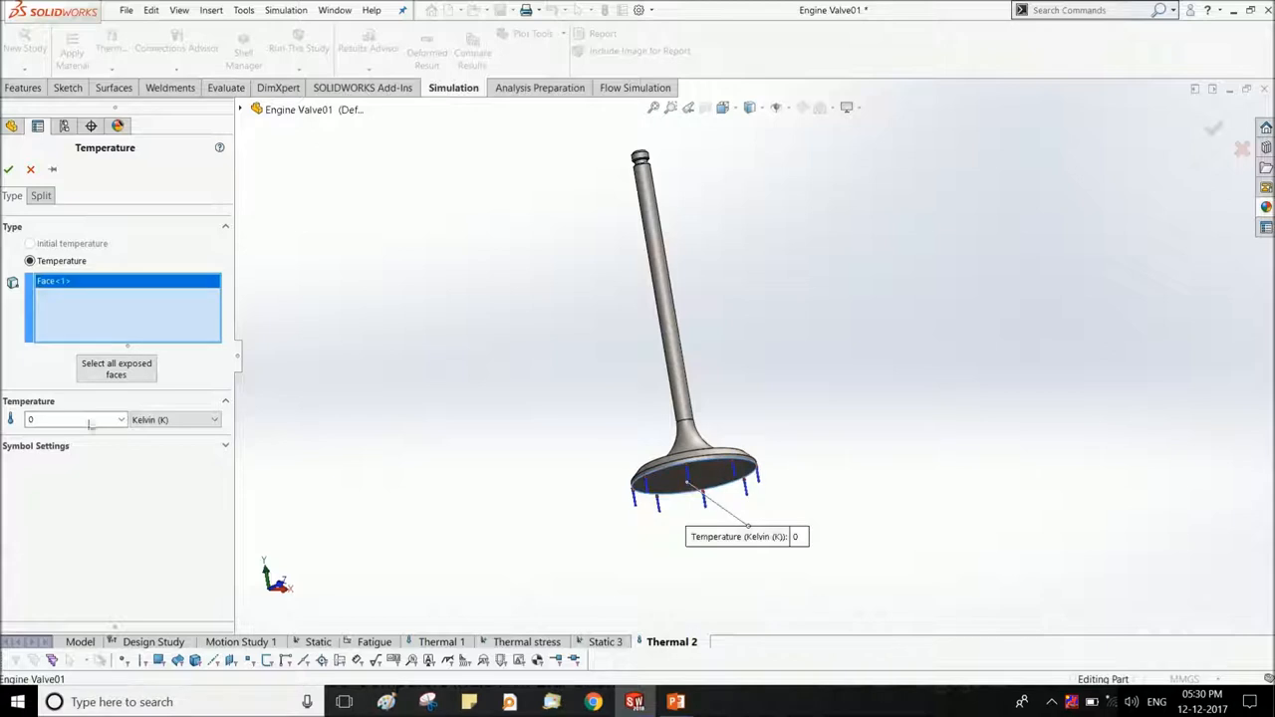
{"action": "left_click", "coordinate": [211, 418]}
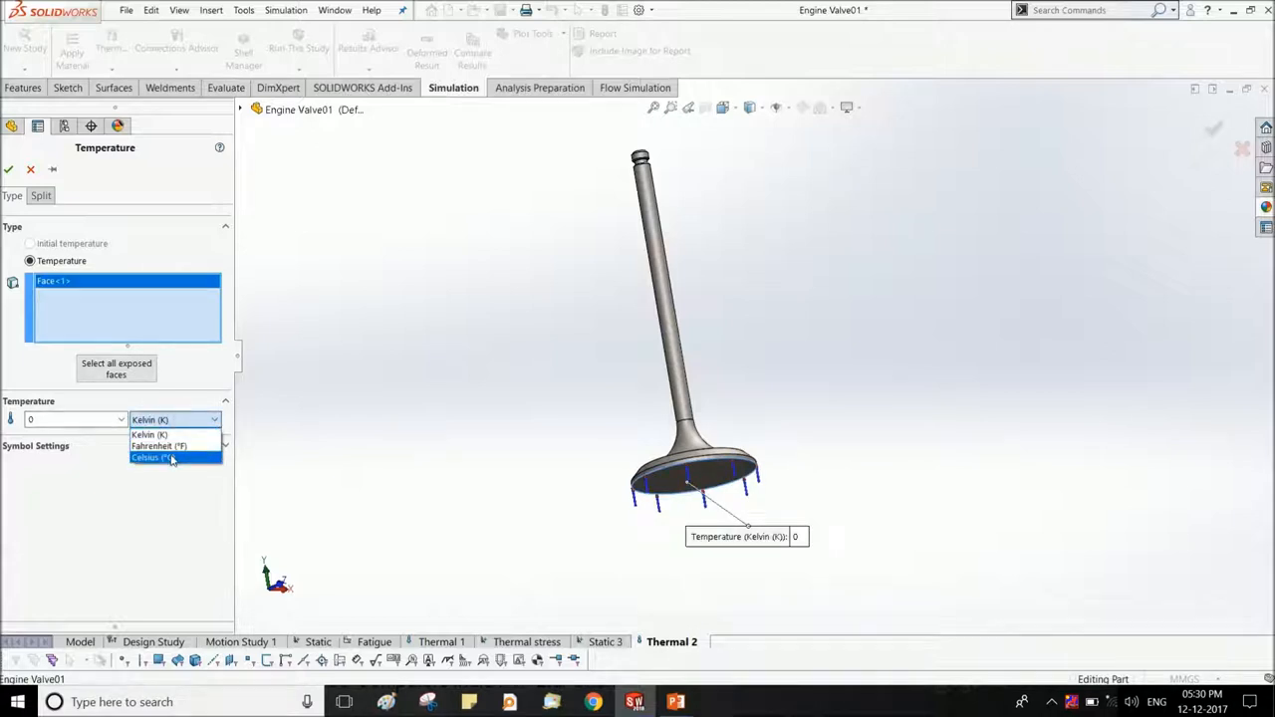
{"action": "left_click", "coordinate": [149, 456]}
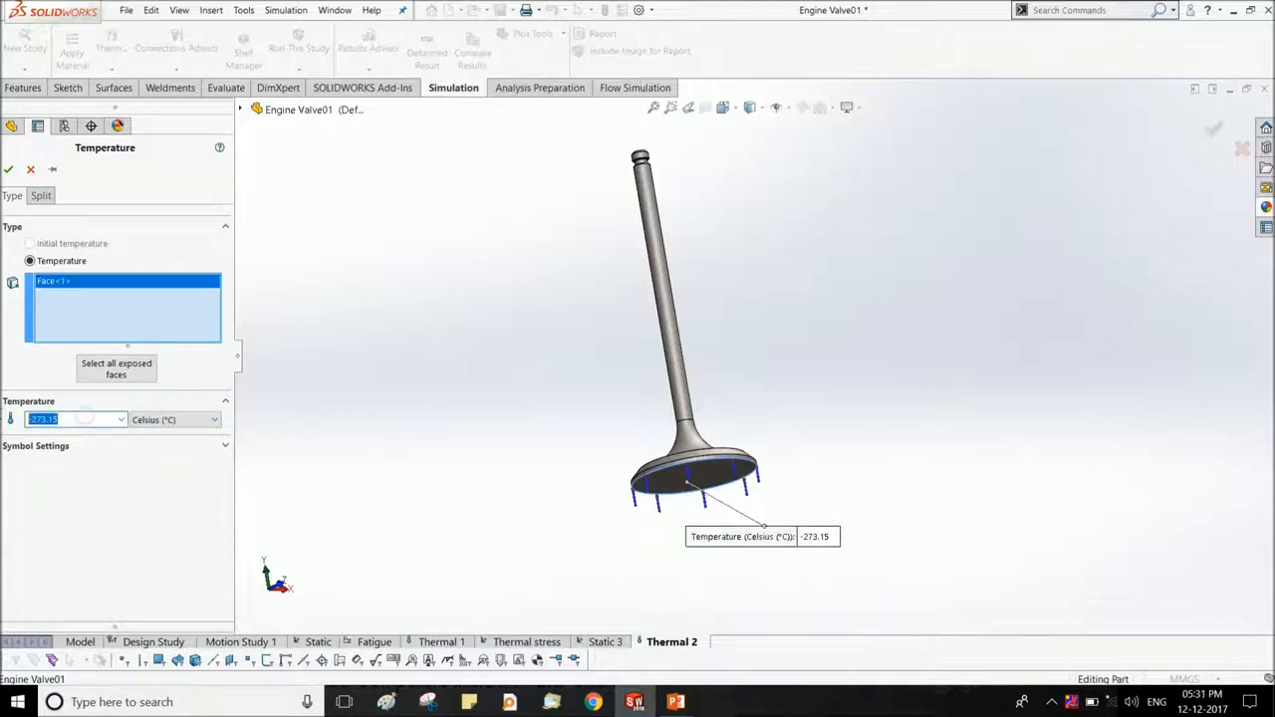
{"action": "type", "text": "90"}
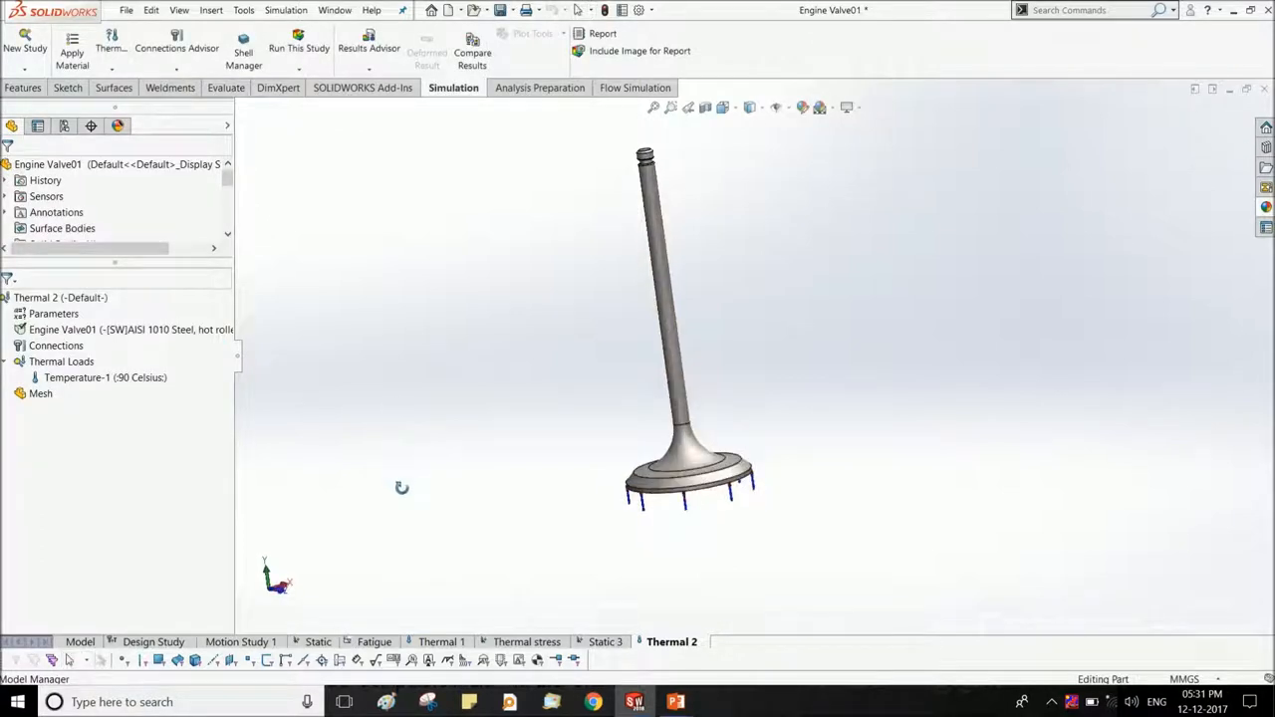
Add a 30 W/m²K convection load on all exposed valve faces and confirm it.
{"action": "right_click", "coordinate": [60, 360]}
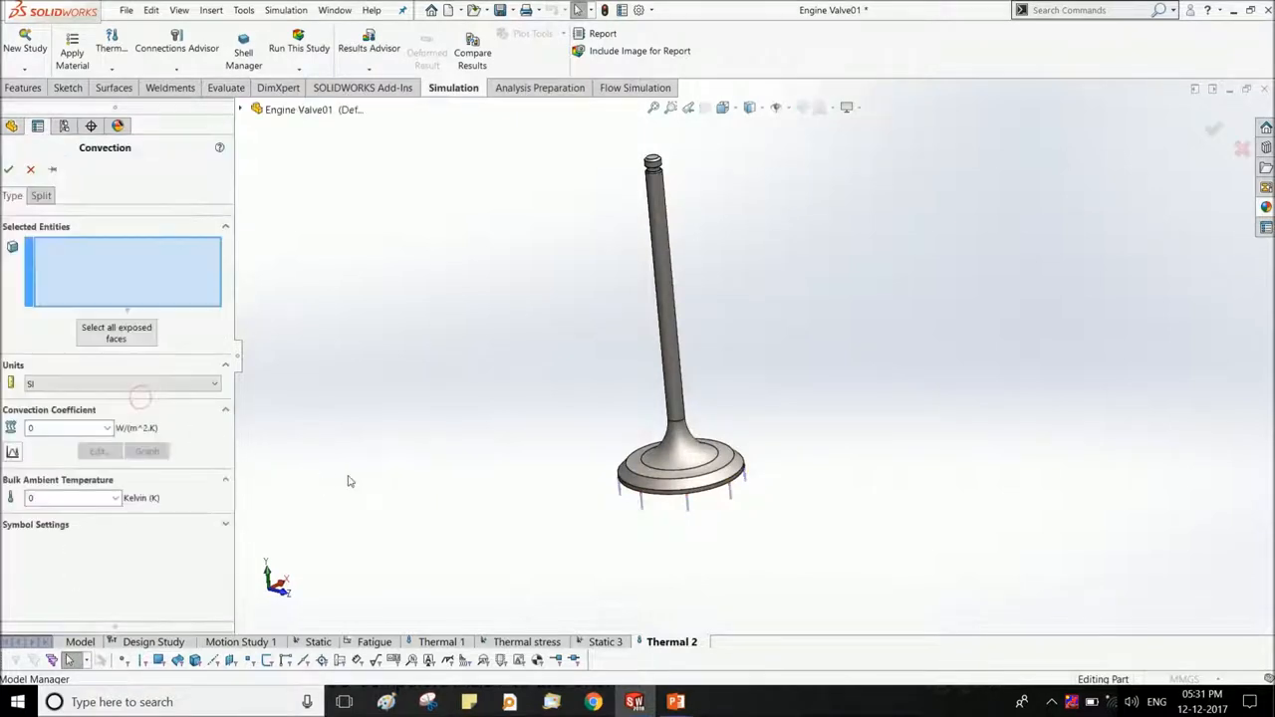
{"action": "left_click", "coordinate": [116, 332]}
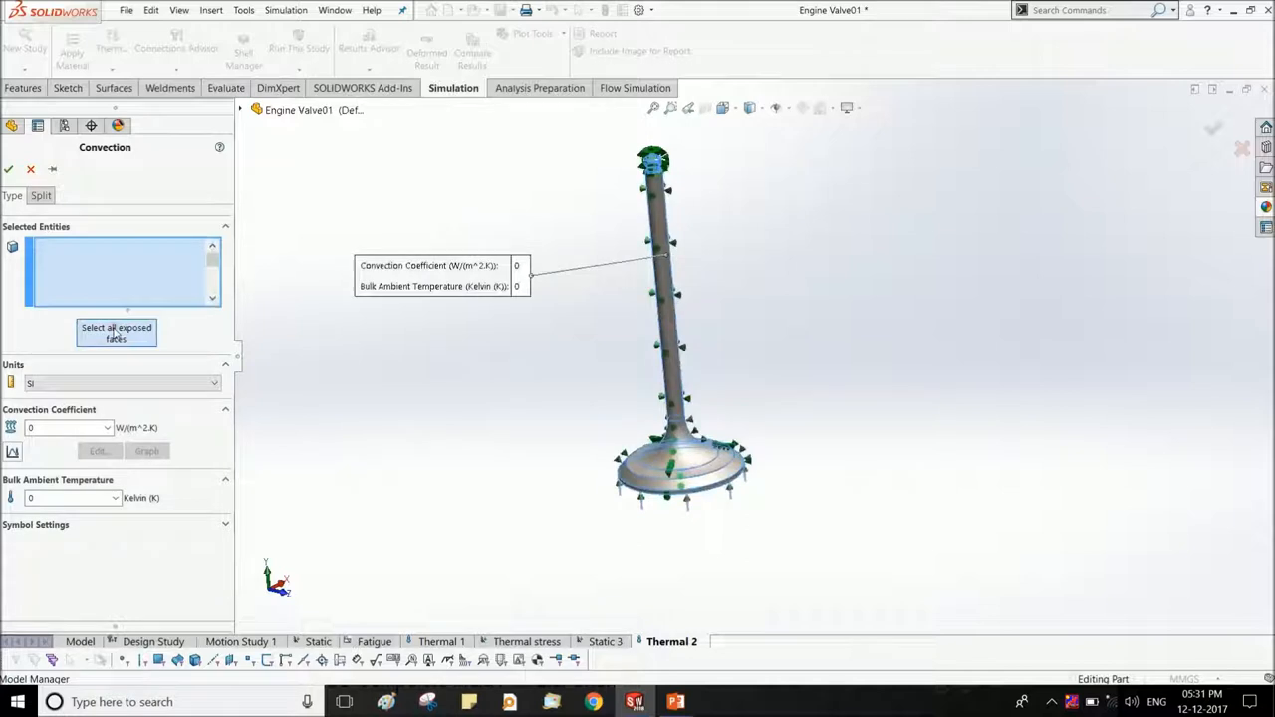
{"action": "left_click", "coordinate": [115, 332]}
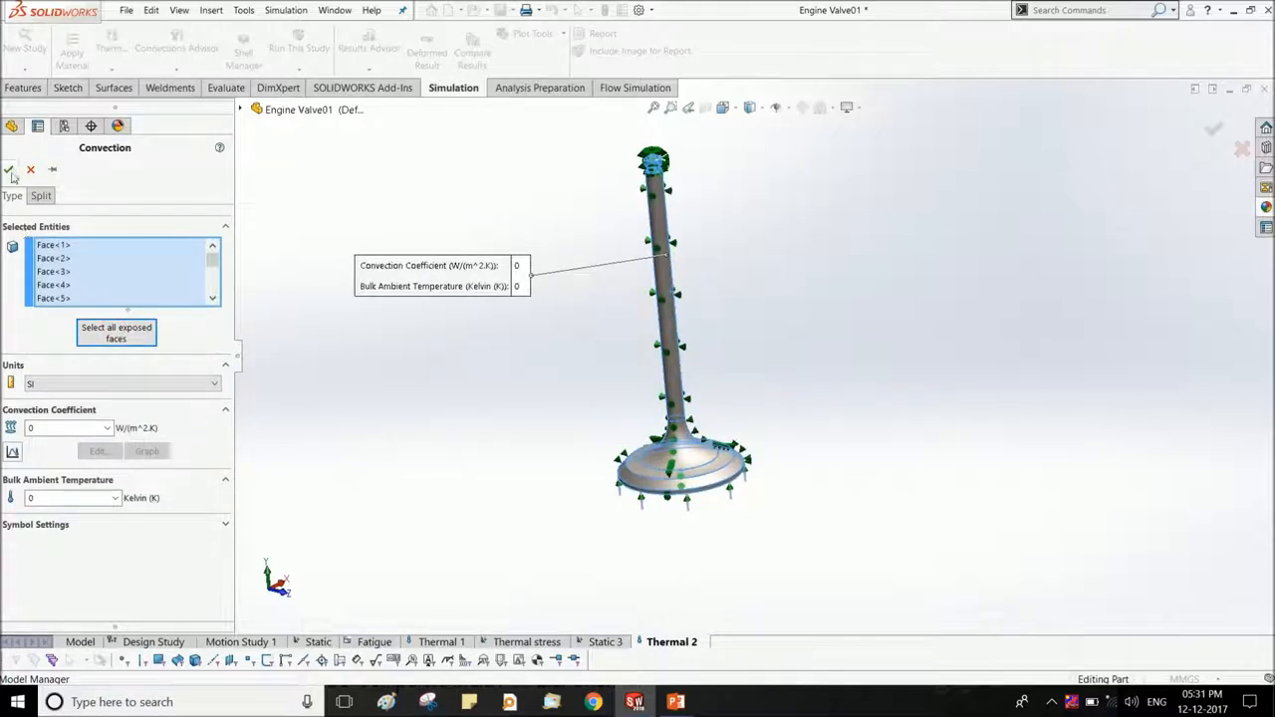
{"action": "left_click", "coordinate": [64, 426]}
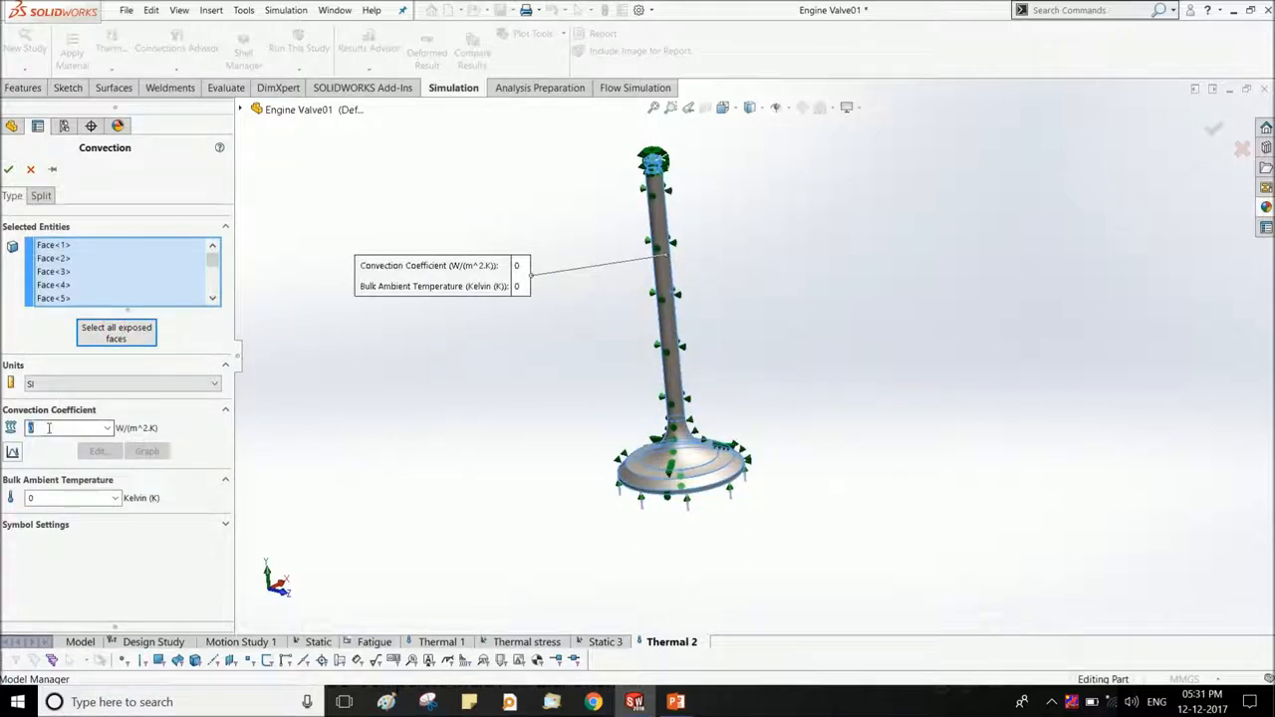
{"action": "type", "text": "3"}
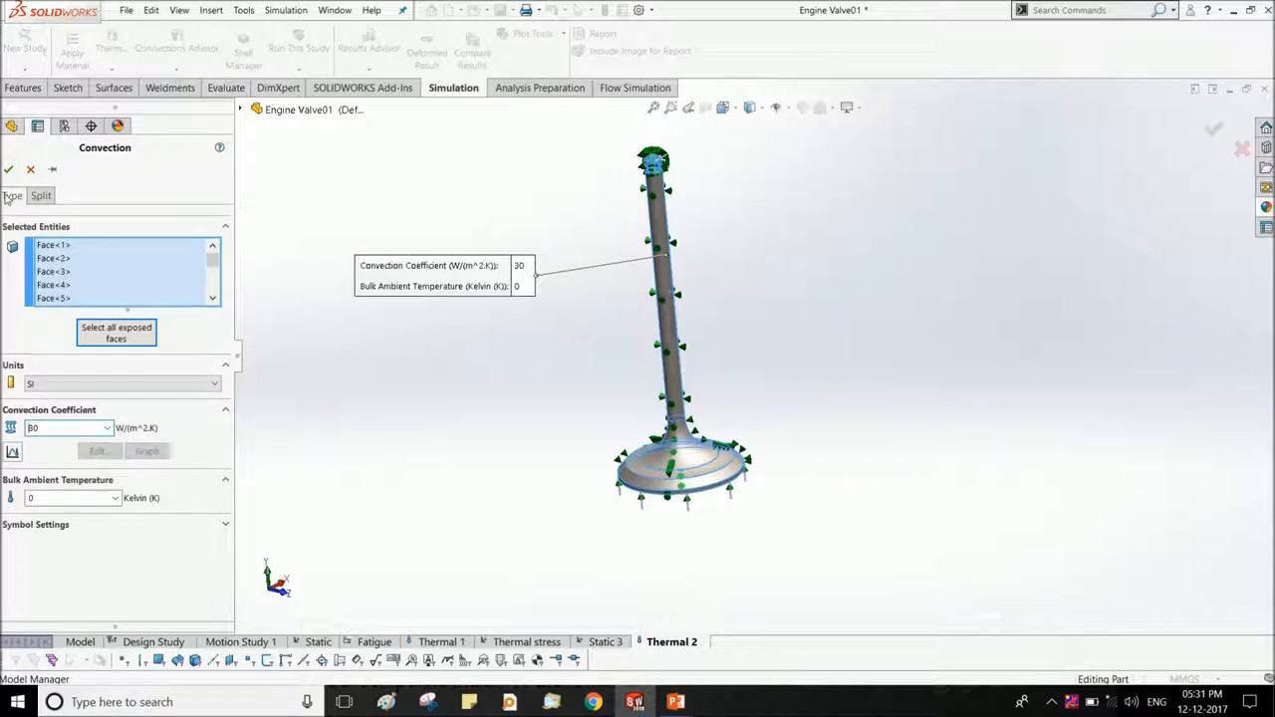
{"action": "left_click", "coordinate": [8, 167]}
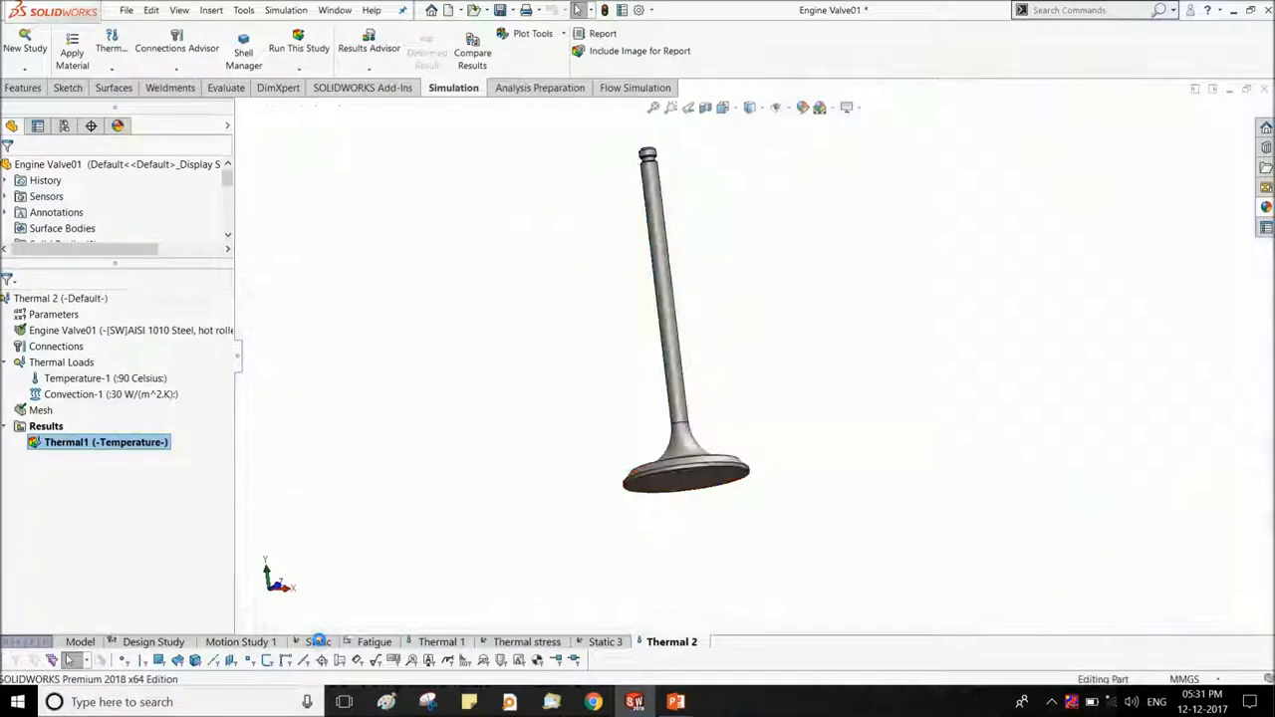
Copy the Static study into a new study named thermal.
{"action": "right_click", "coordinate": [315, 642]}
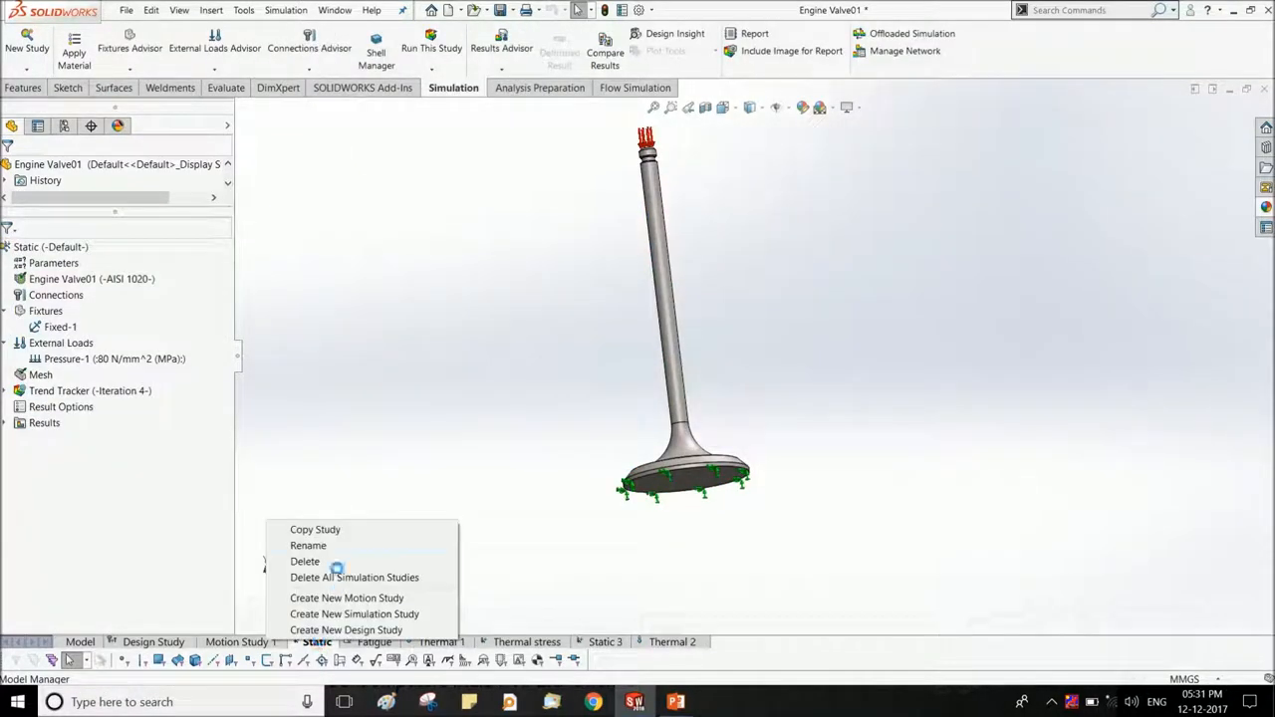
{"action": "left_click", "coordinate": [315, 530]}
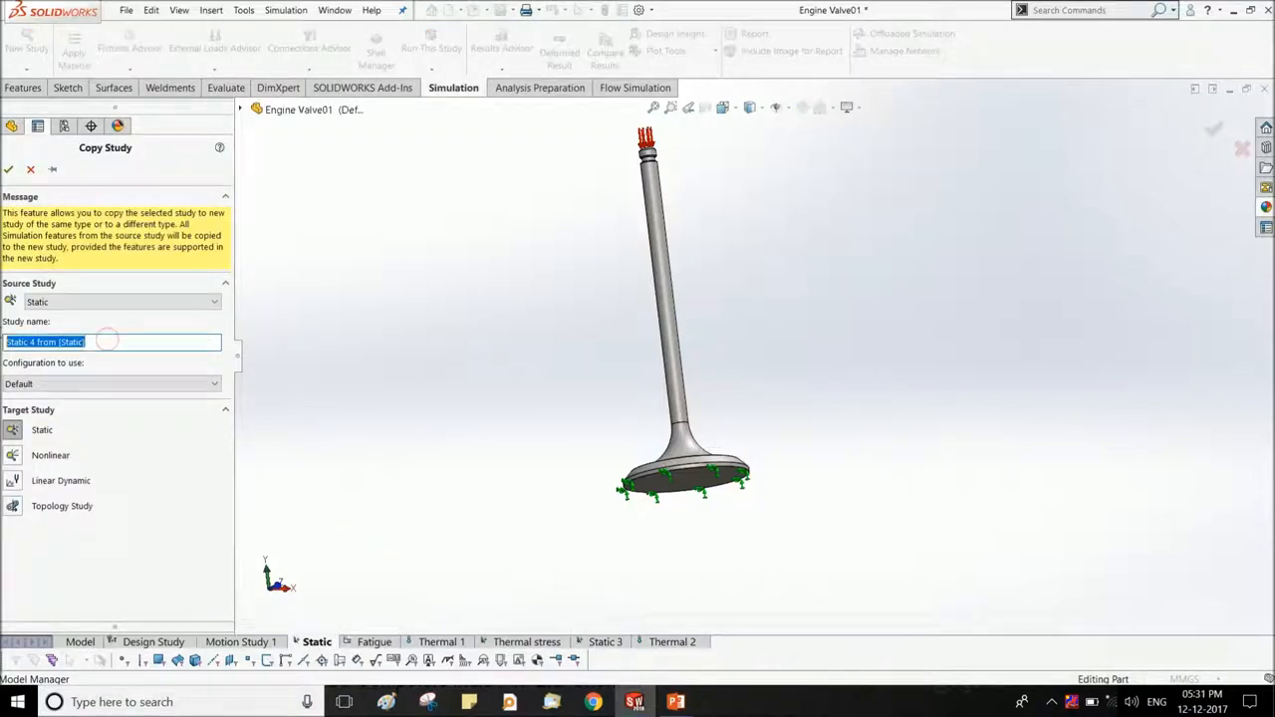
{"action": "type", "text": "therm"}
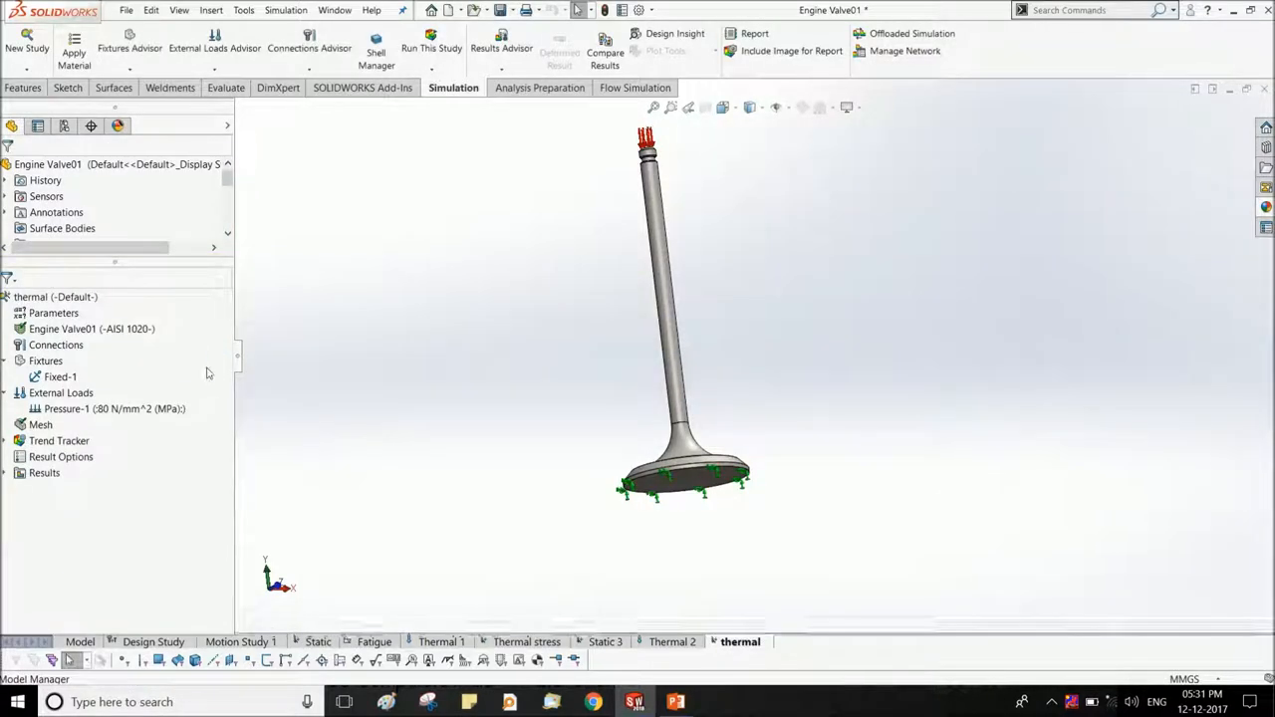
Set the study's Flow/Thermal Effects to take temperatures from Thermal 1 and confirm.
{"action": "right_click", "coordinate": [30, 296]}
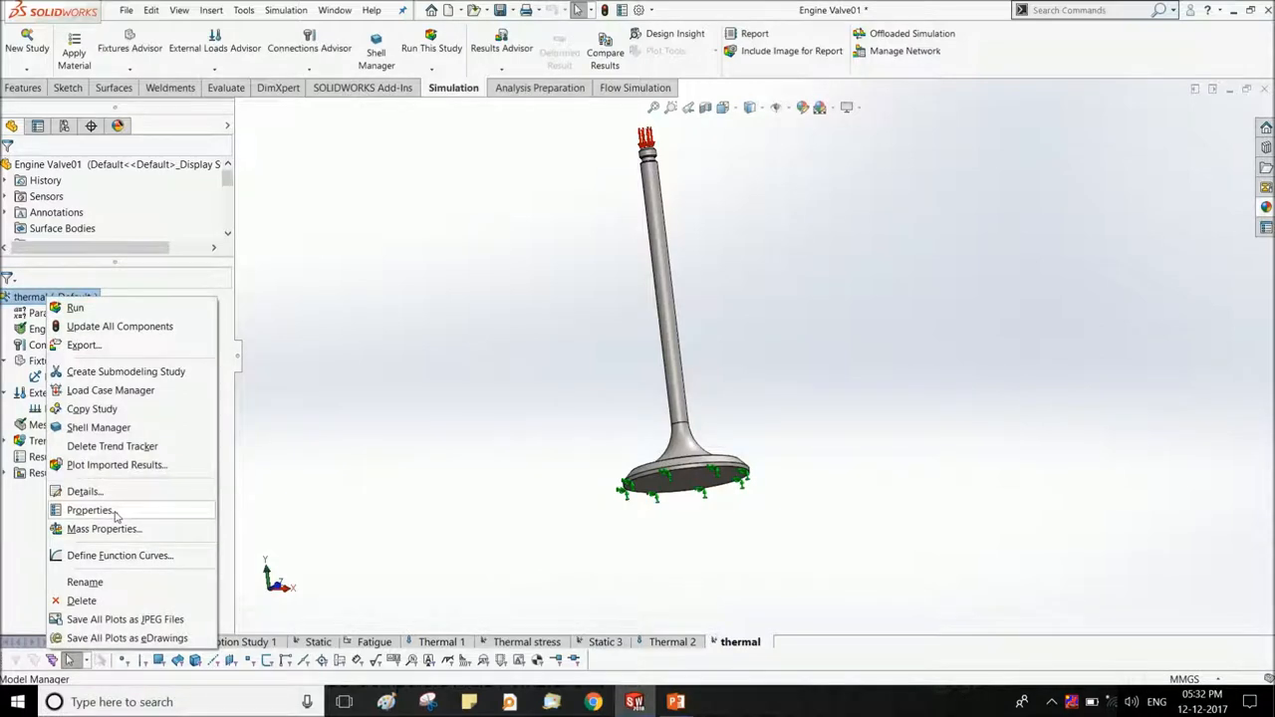
{"action": "left_click", "coordinate": [90, 510]}
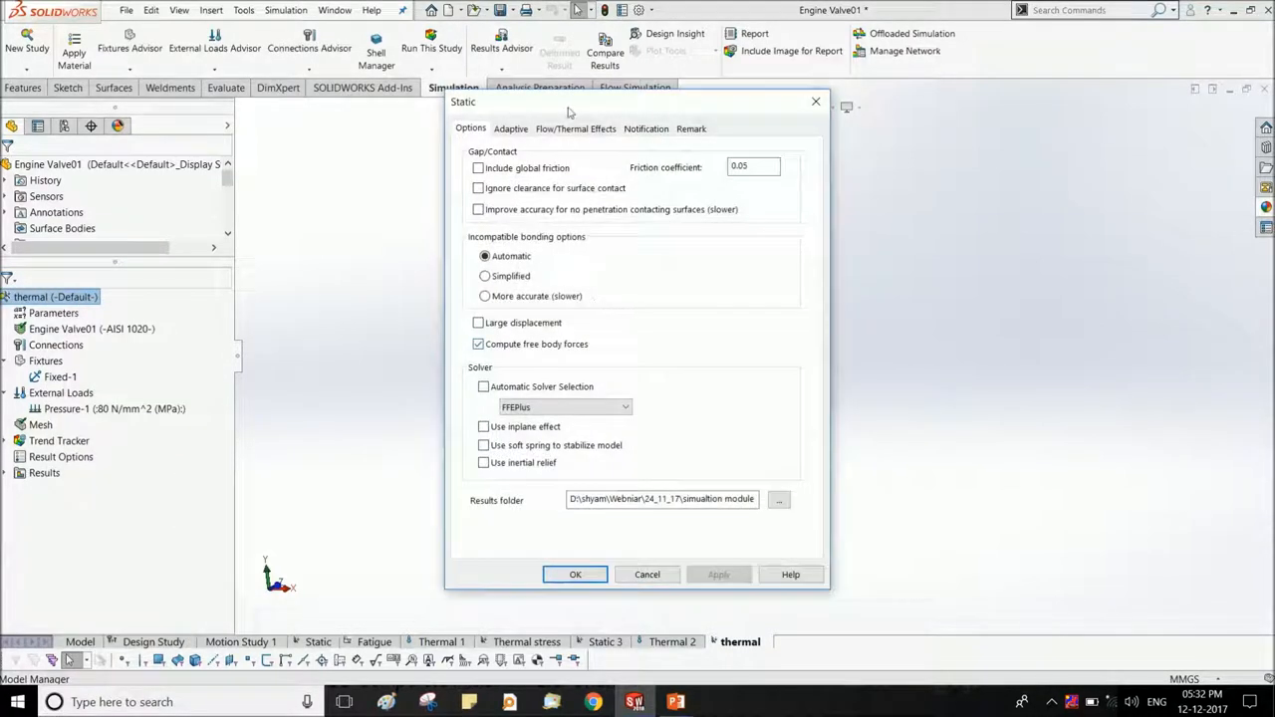
{"action": "left_click", "coordinate": [574, 127]}
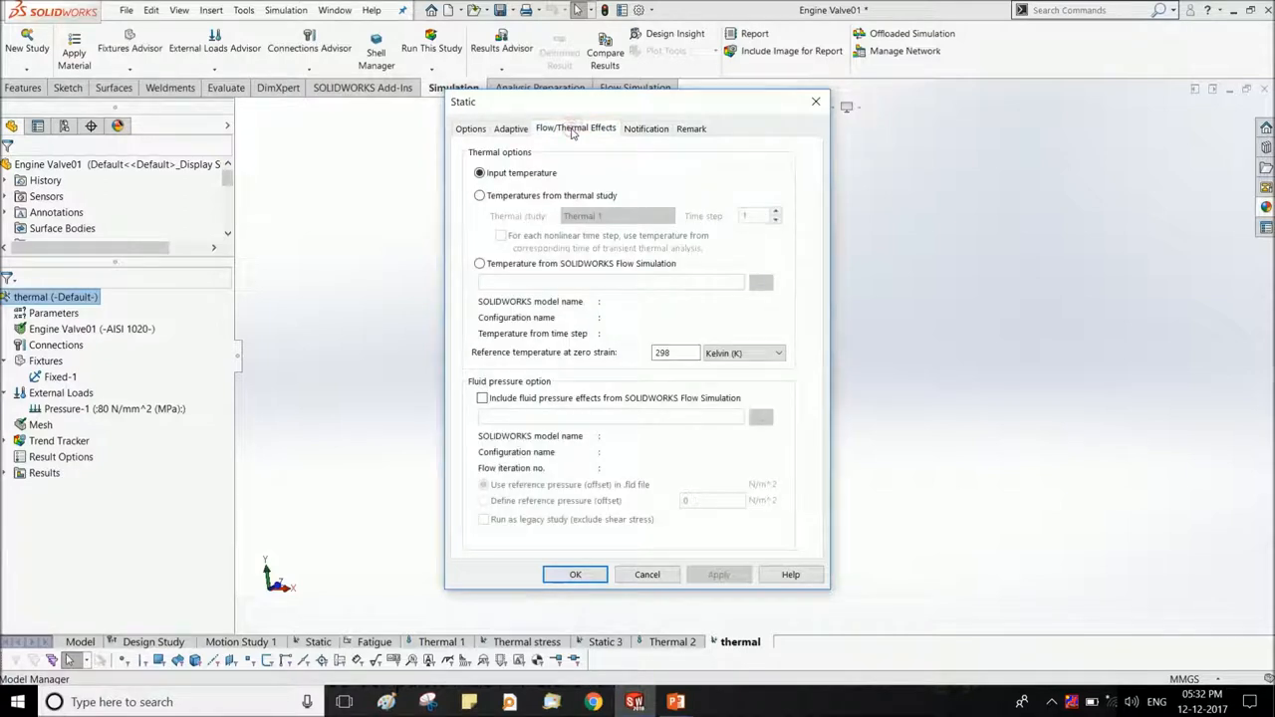
{"action": "left_click", "coordinate": [478, 195]}
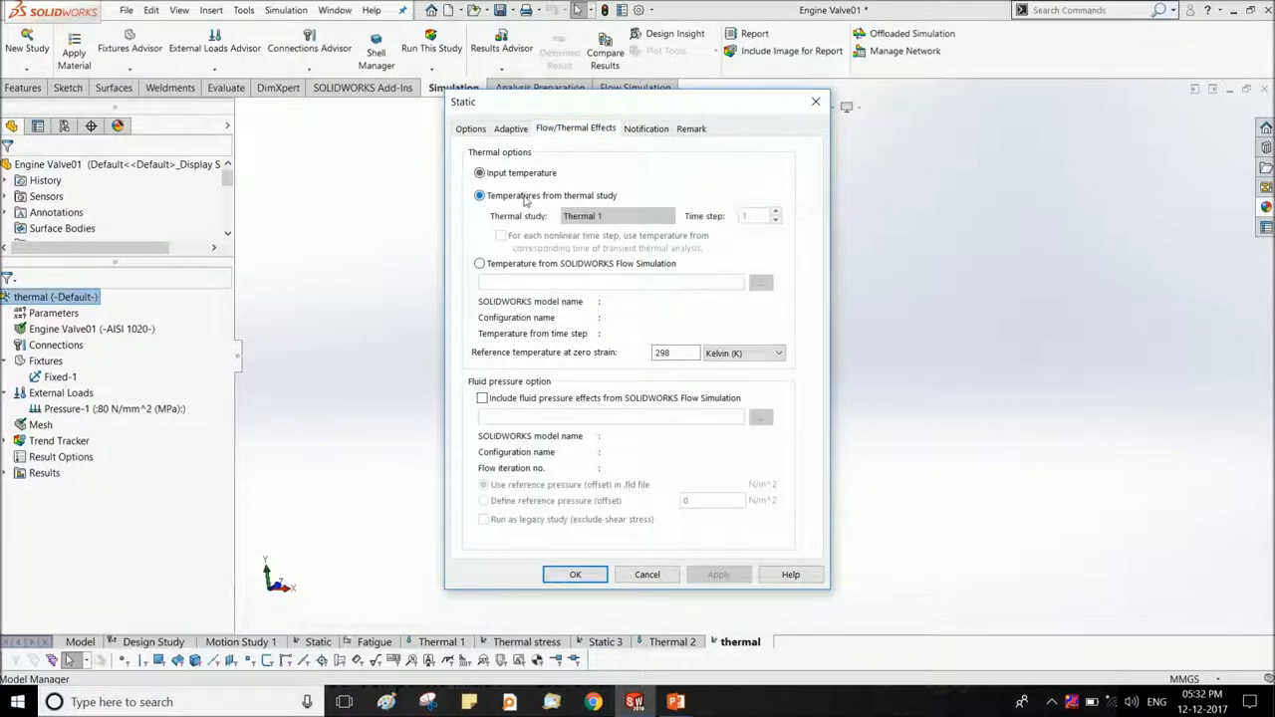
{"action": "left_click", "coordinate": [573, 574]}
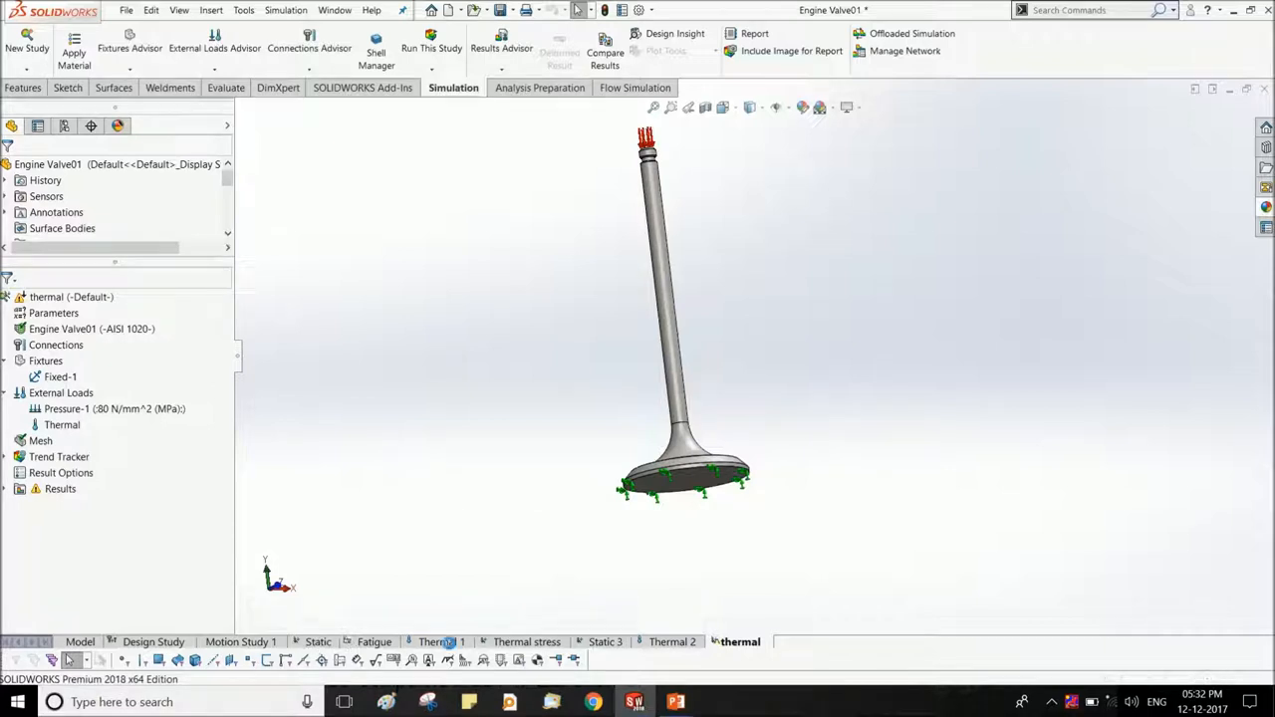
View Thermal 1 temperatures, then the Thermal stress study's Stress1 von Mises plot.
{"action": "left_click", "coordinate": [440, 642]}
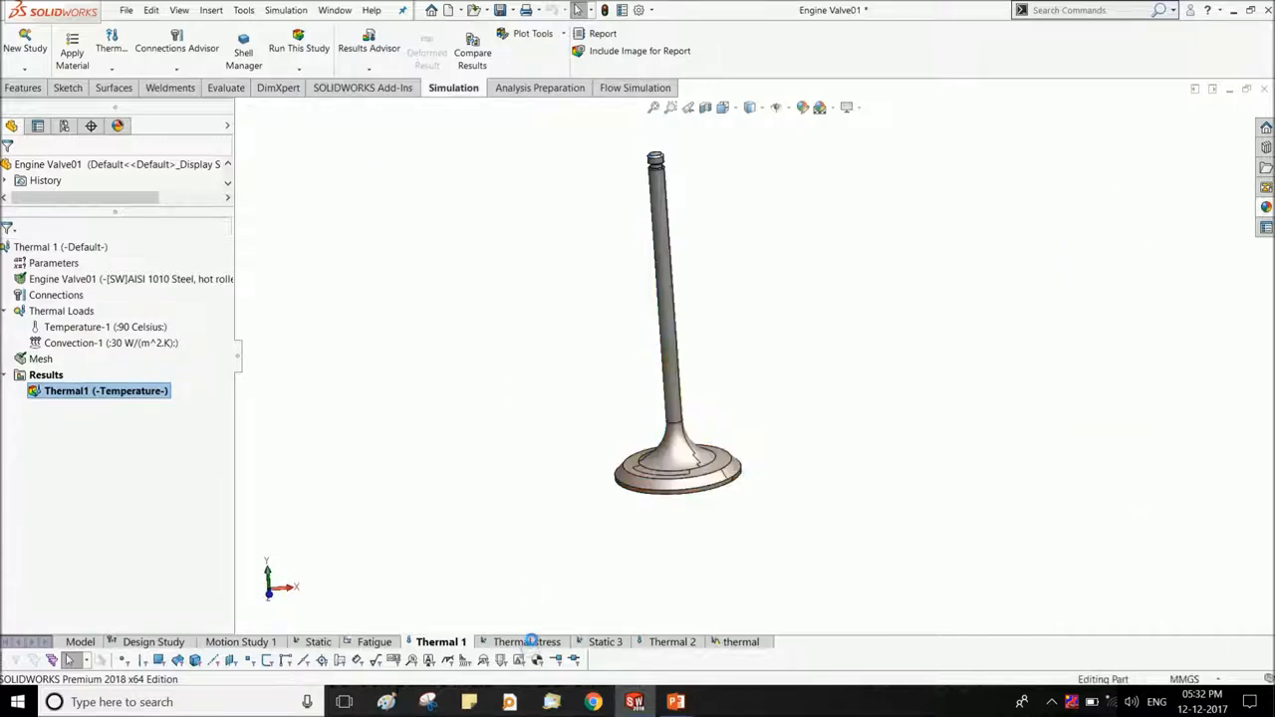
{"action": "left_click", "coordinate": [526, 641]}
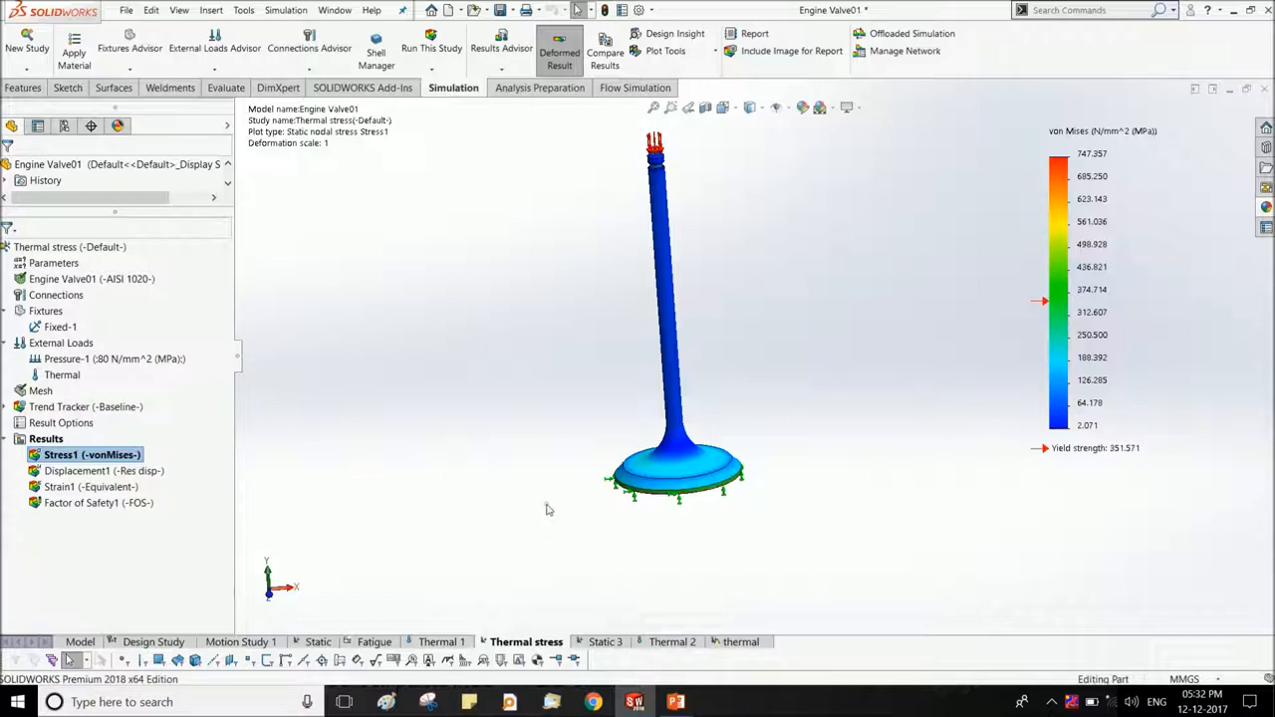
{"action": "mouse_move", "coordinate": [488, 462]}
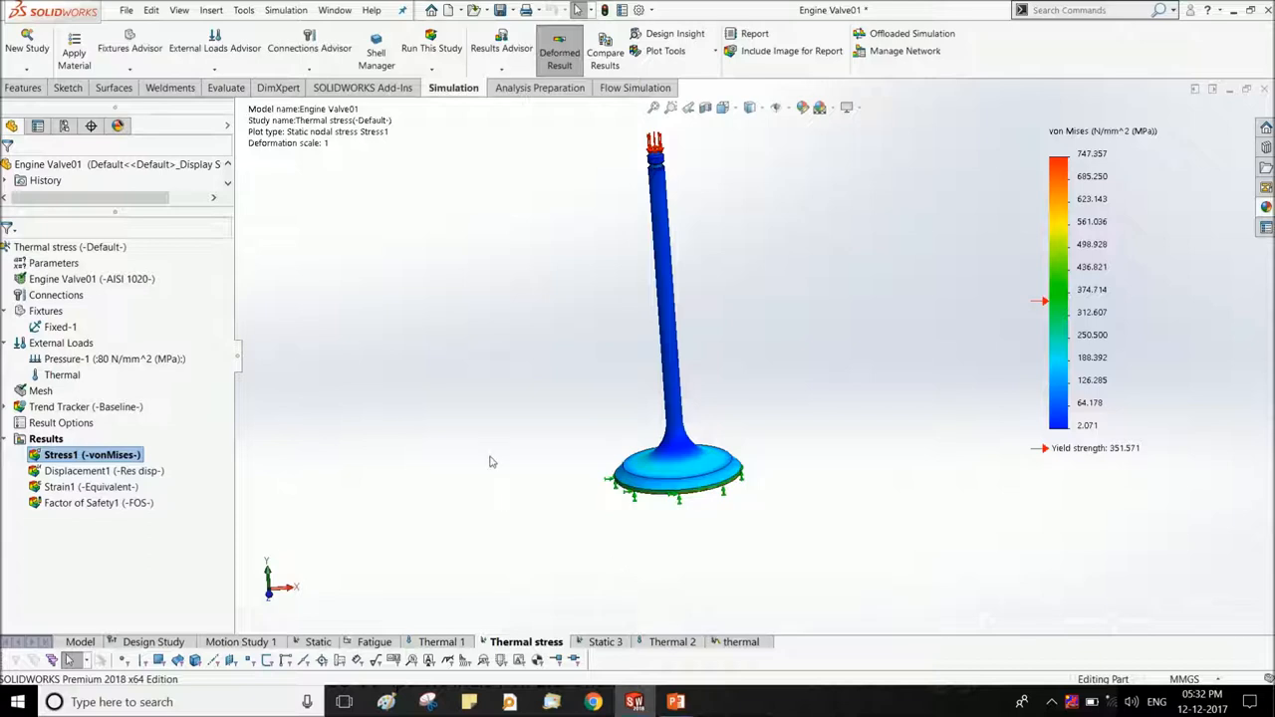
{"action": "mouse_move", "coordinate": [641, 237]}
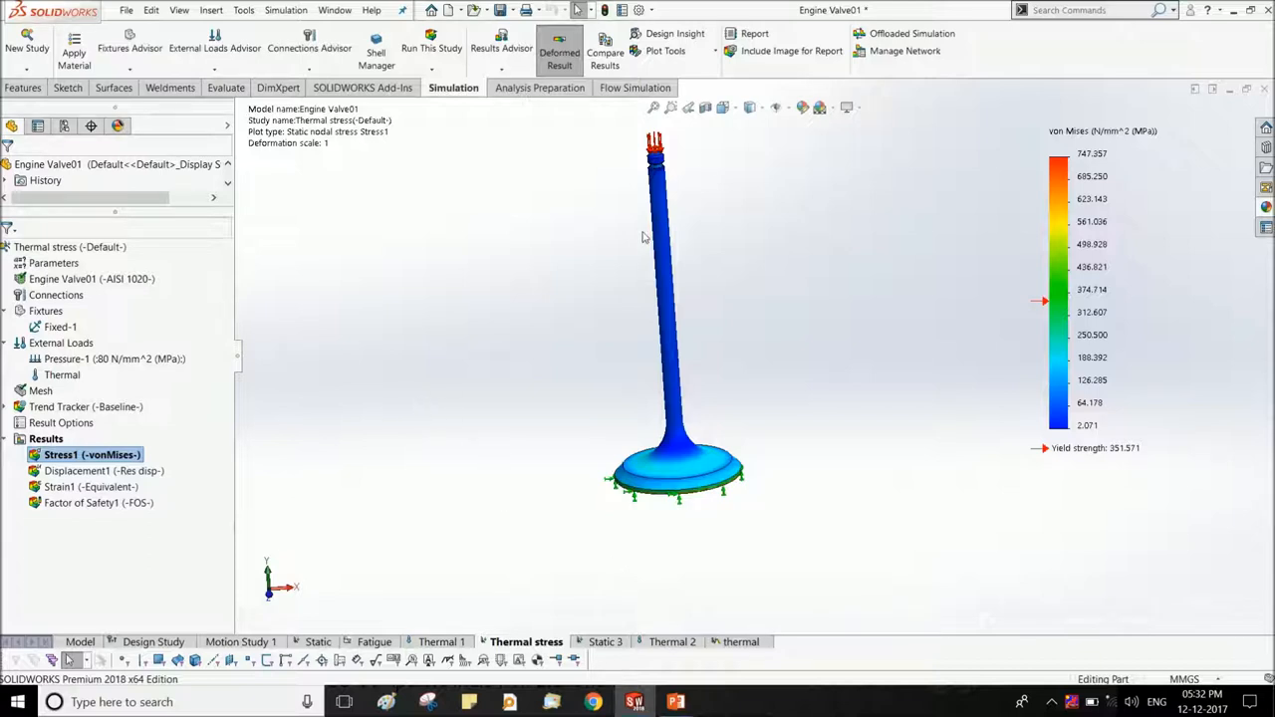
{"action": "mouse_move", "coordinate": [772, 368]}
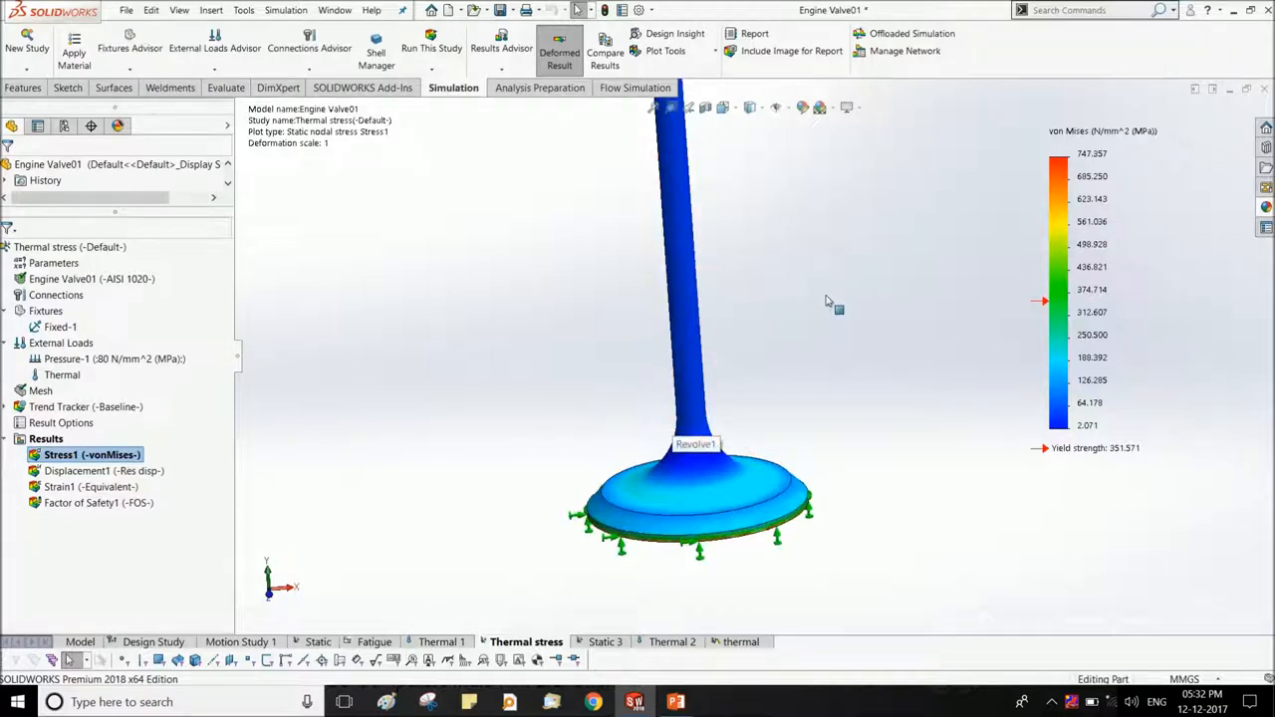
Probe the von Mises stress on the valve stem, reading 45.038 N/mm², then close the probe.
{"action": "right_click", "coordinate": [1095, 295]}
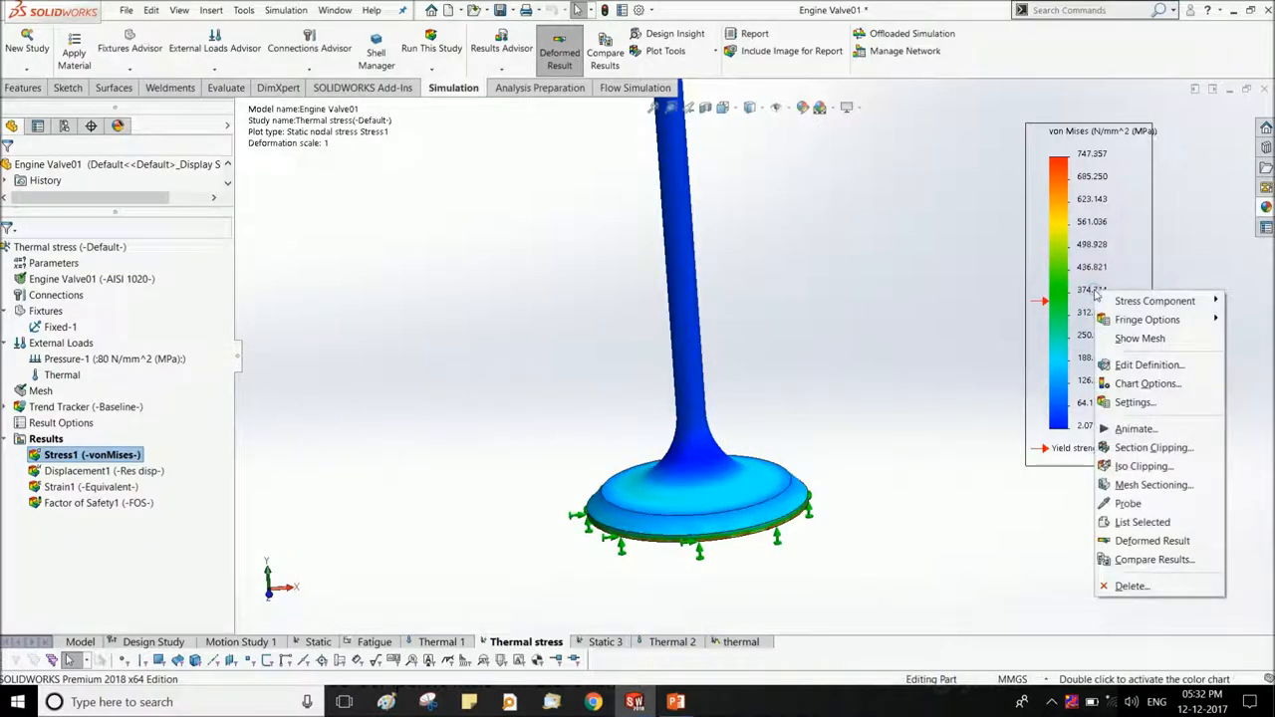
{"action": "mouse_move", "coordinate": [1127, 508]}
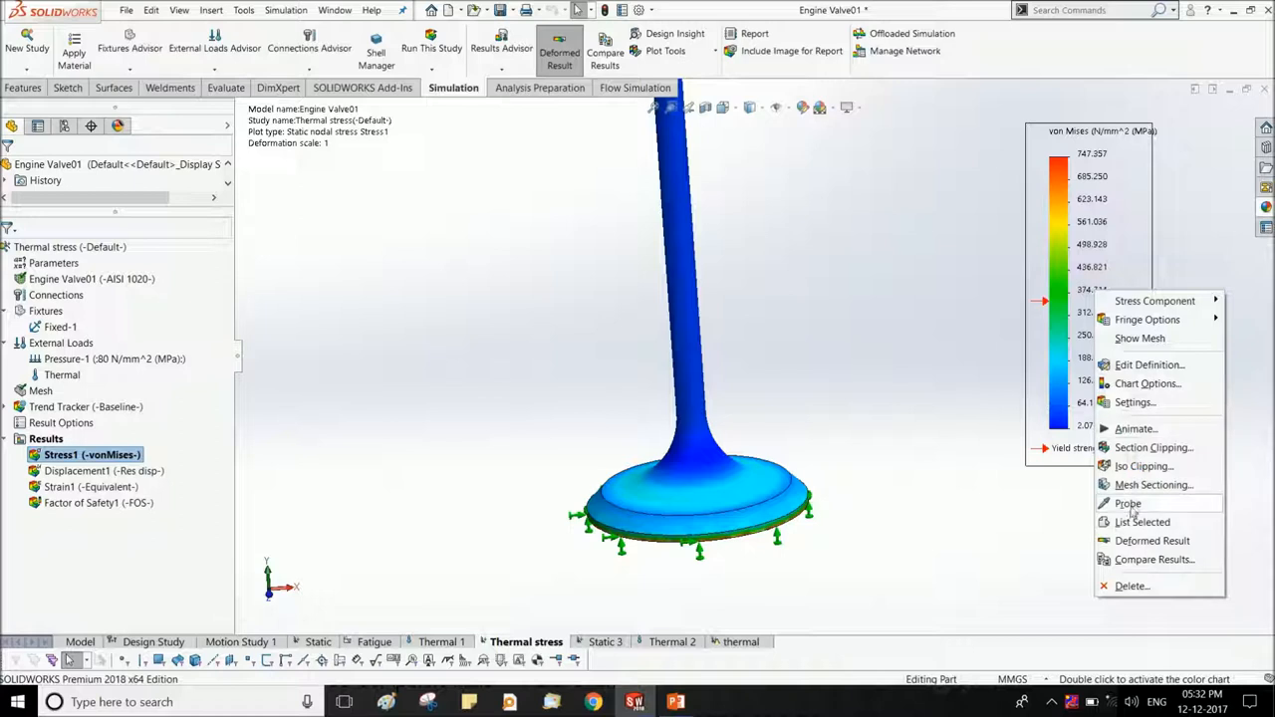
{"action": "left_click", "coordinate": [1127, 502]}
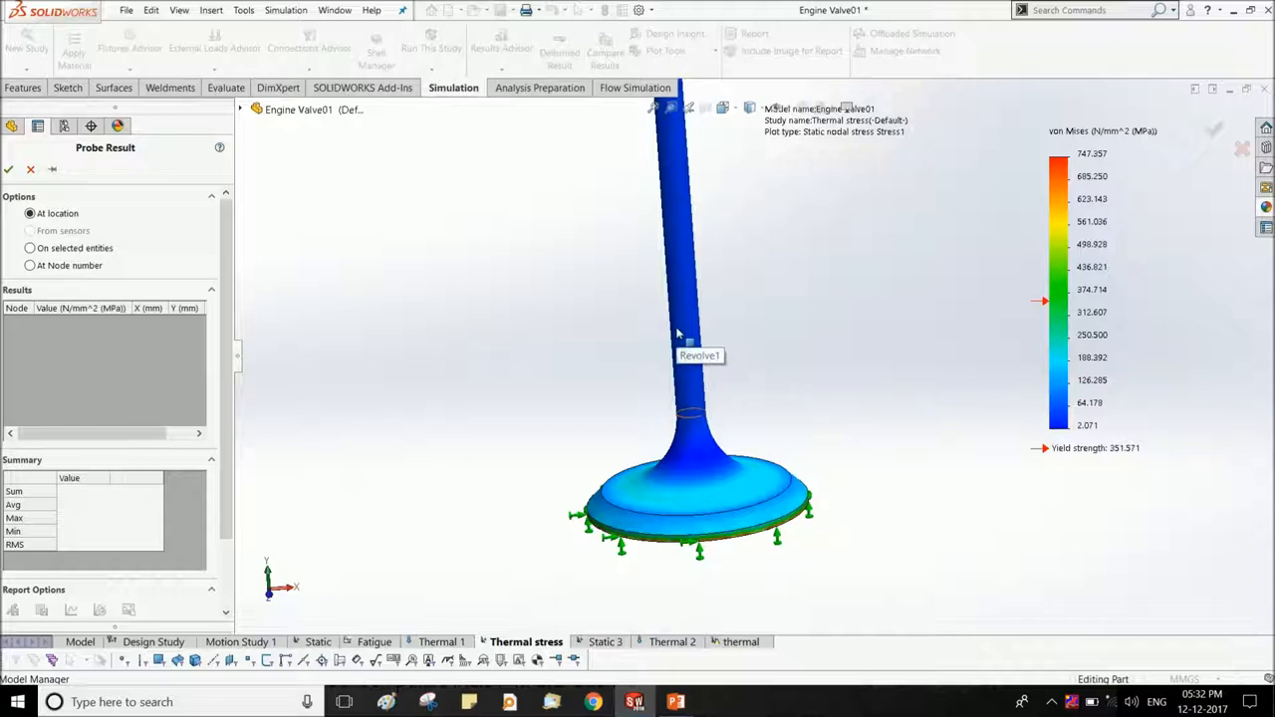
{"action": "left_click", "coordinate": [701, 329]}
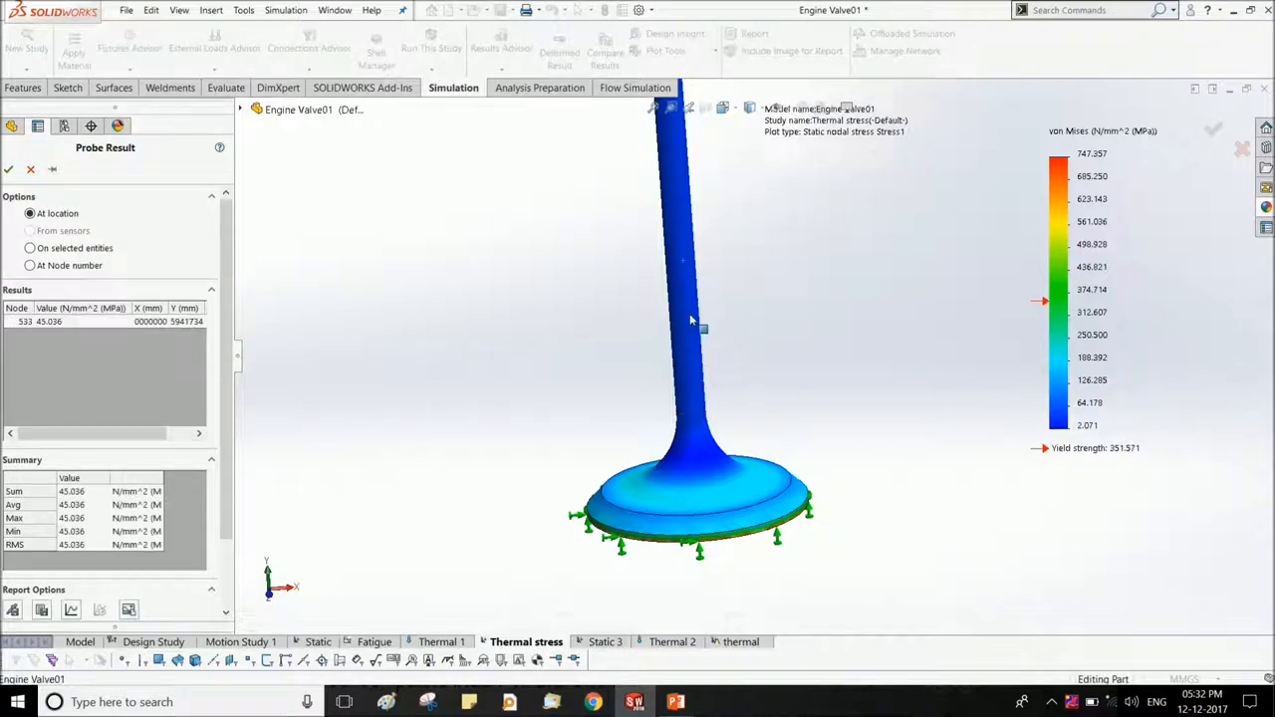
{"action": "left_click", "coordinate": [701, 328]}
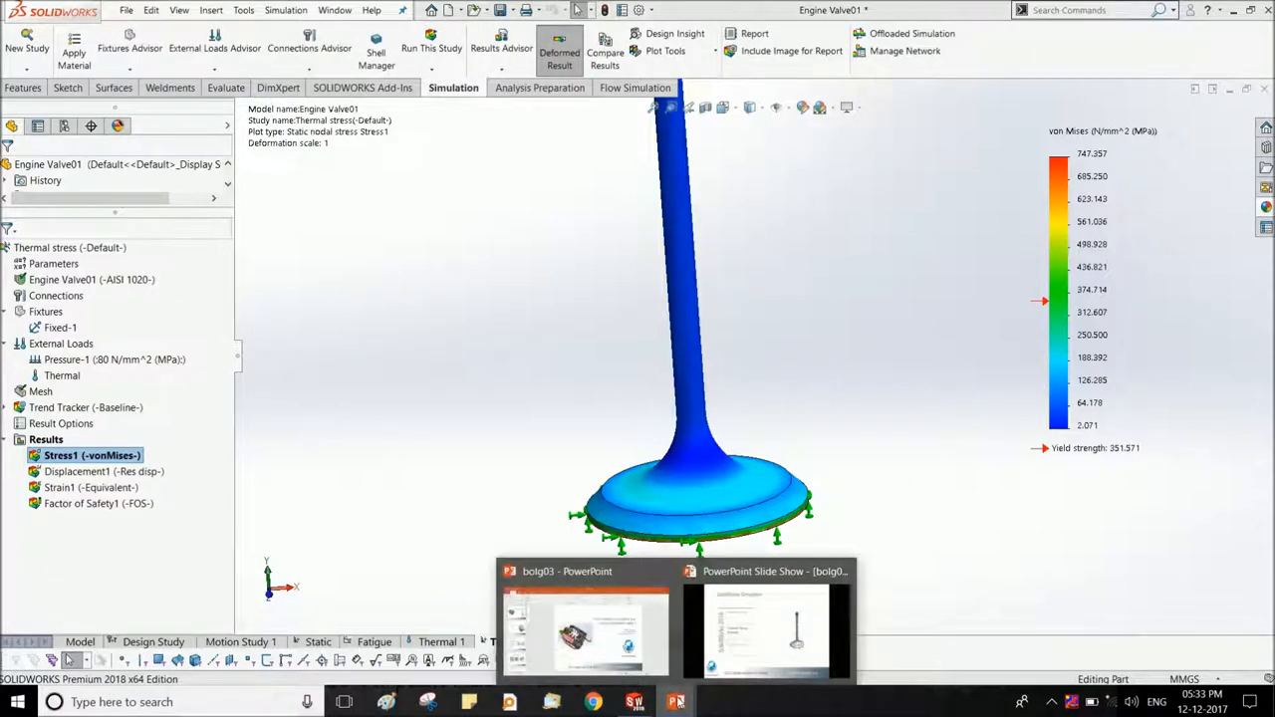
{"action": "left_click", "coordinate": [764, 629]}
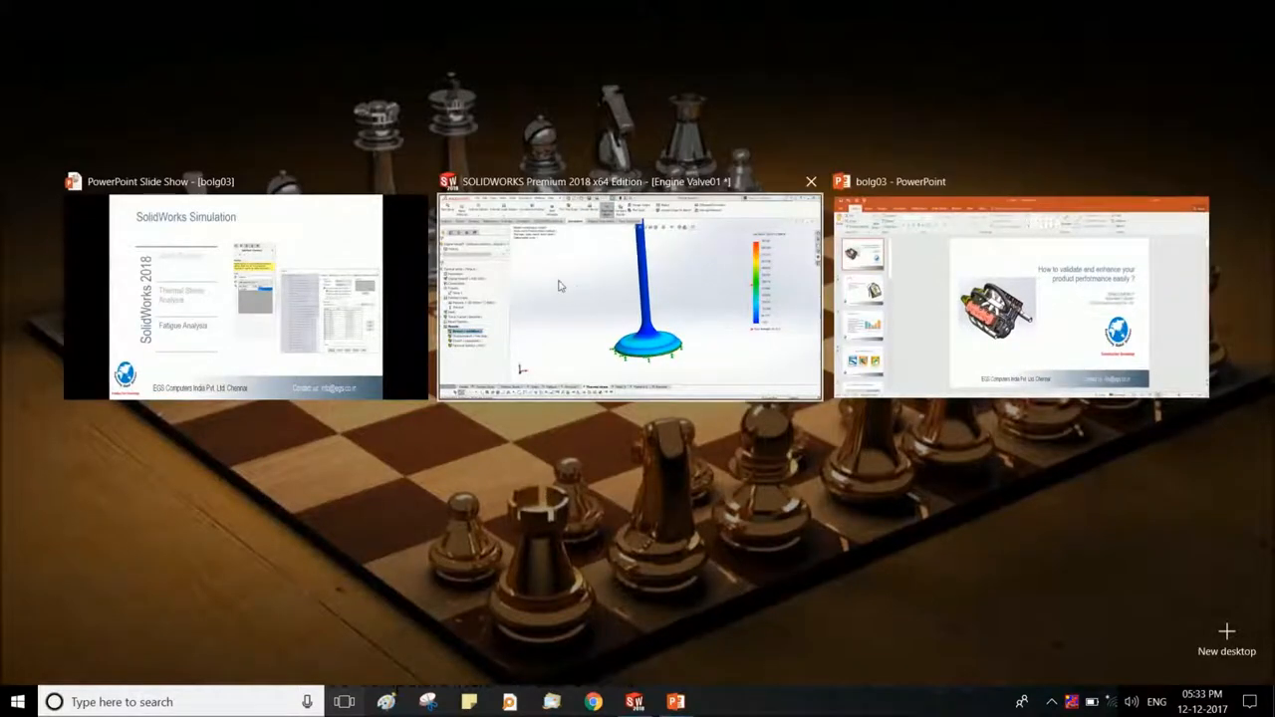
{"action": "left_click", "coordinate": [627, 288]}
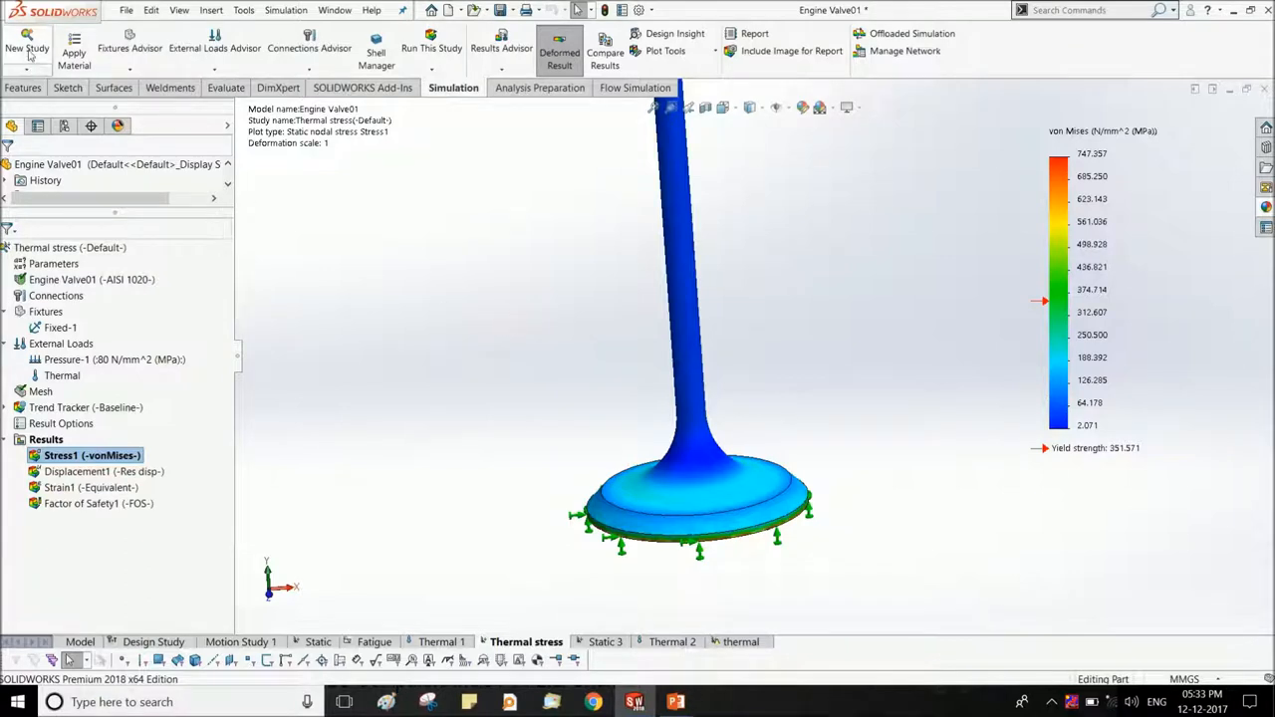
Create Fatigue 2 with a 1000-cycle fully reversed constant-amplitude event driven by the Static study.
{"action": "left_click", "coordinate": [28, 48]}
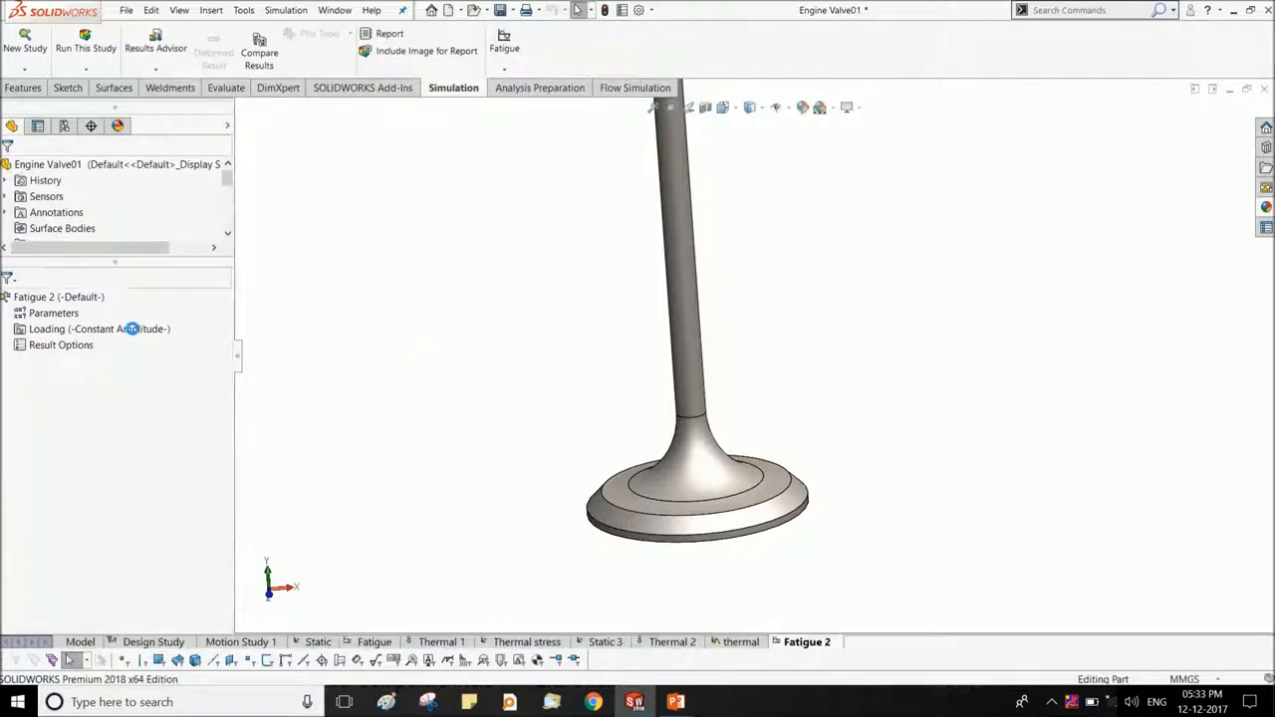
{"action": "left_click", "coordinate": [99, 328]}
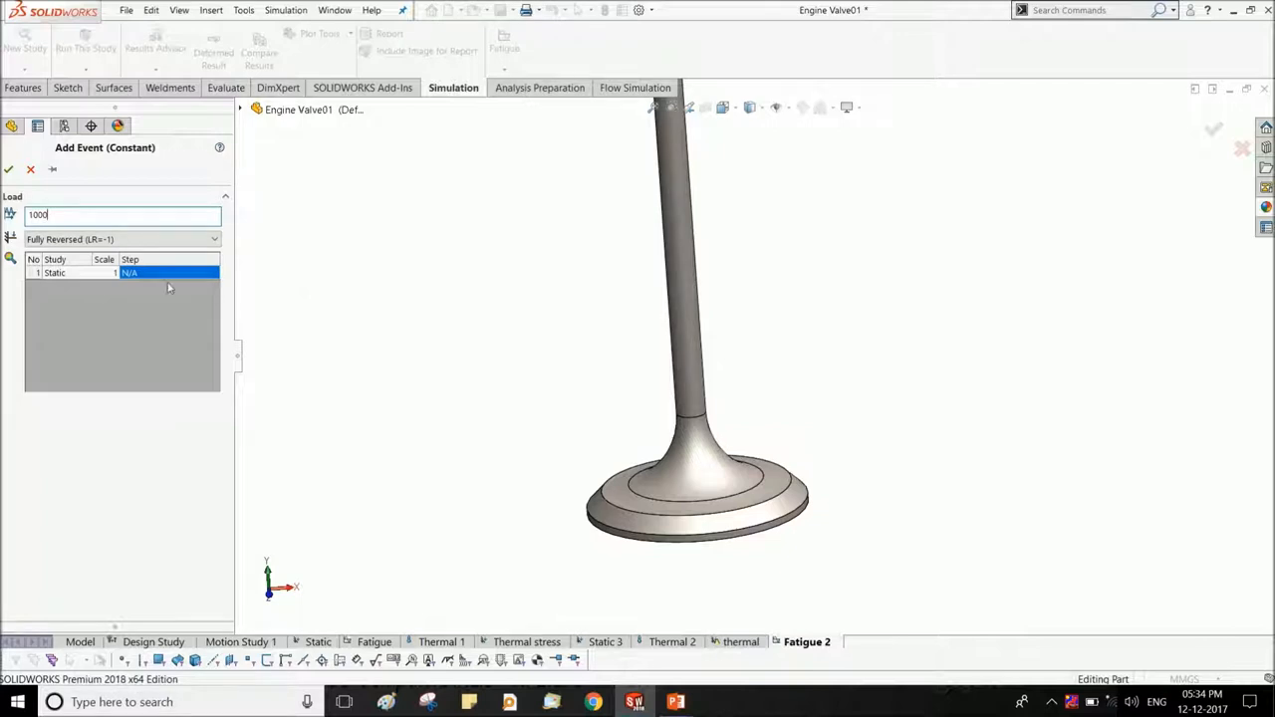
{"action": "left_click", "coordinate": [88, 273]}
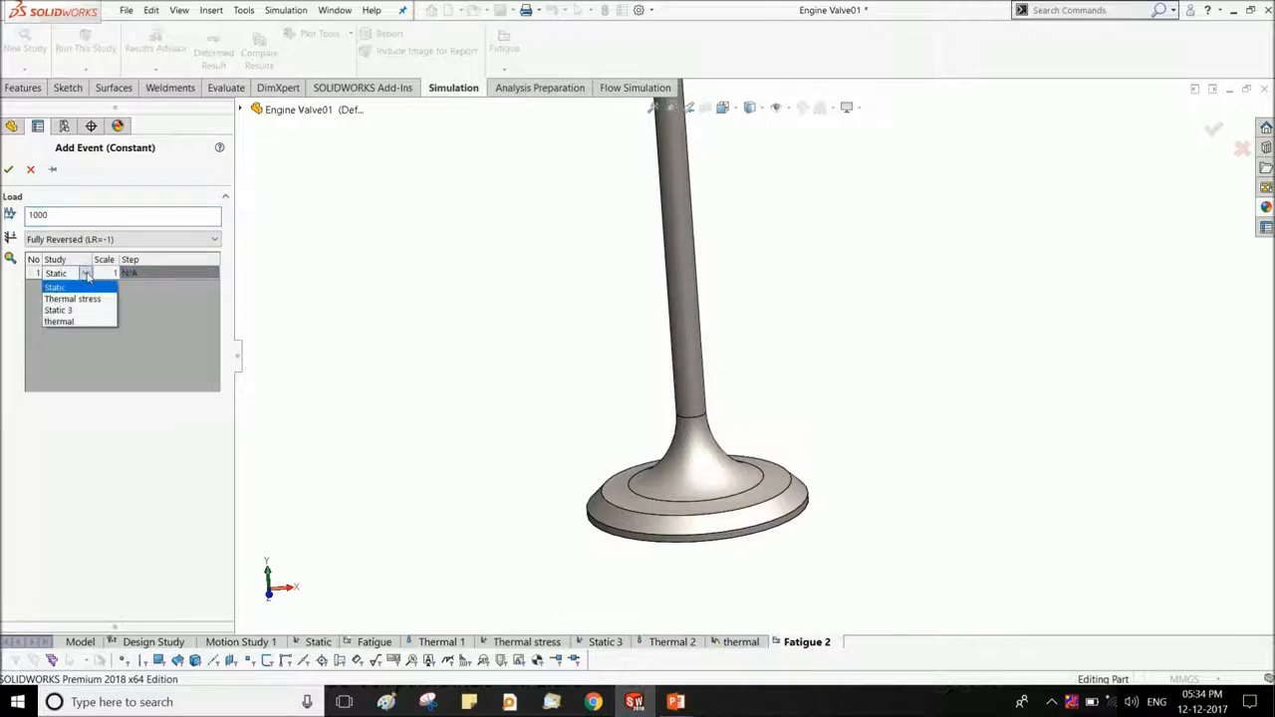
{"action": "left_click", "coordinate": [56, 287]}
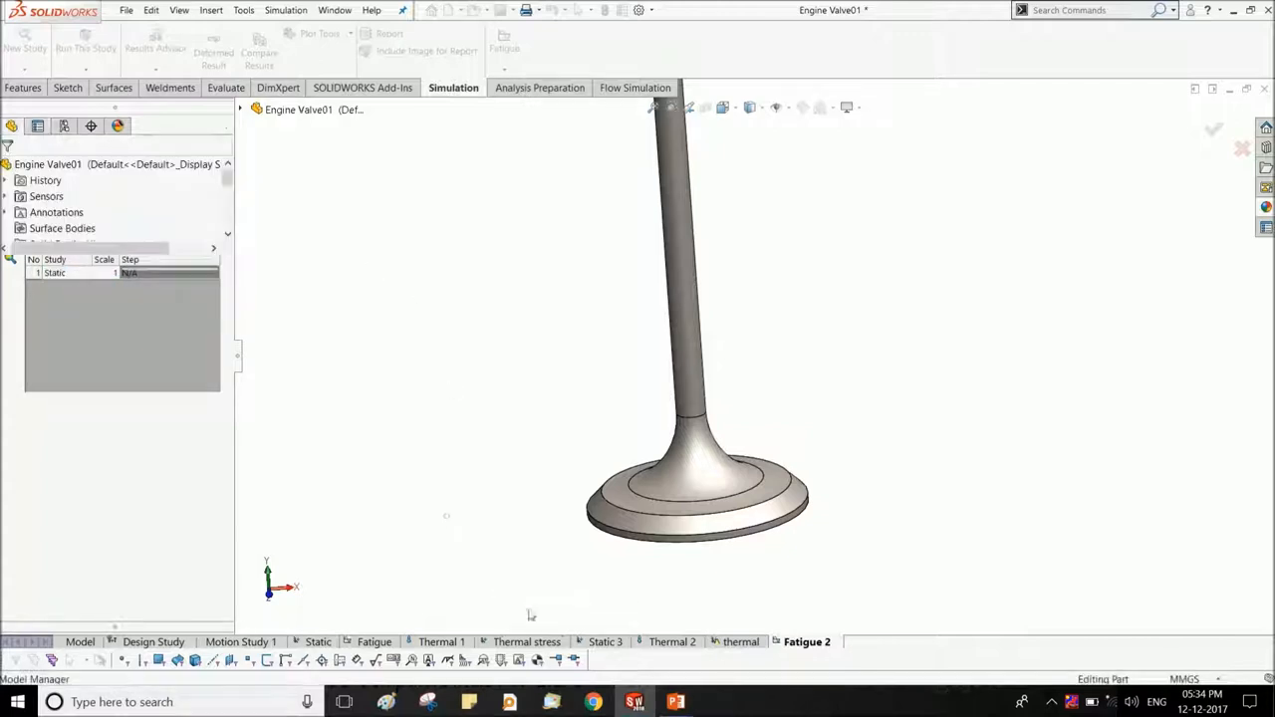
{"action": "left_click", "coordinate": [375, 642]}
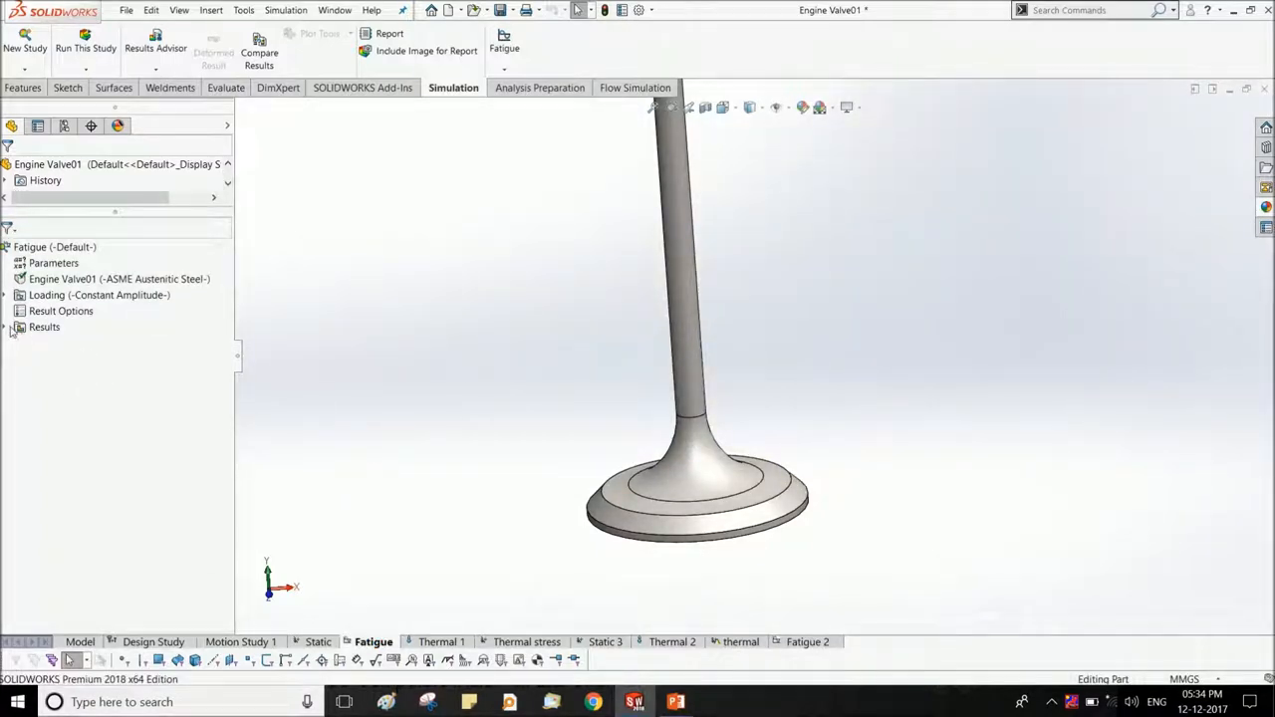
{"action": "double_click", "coordinate": [61, 343]}
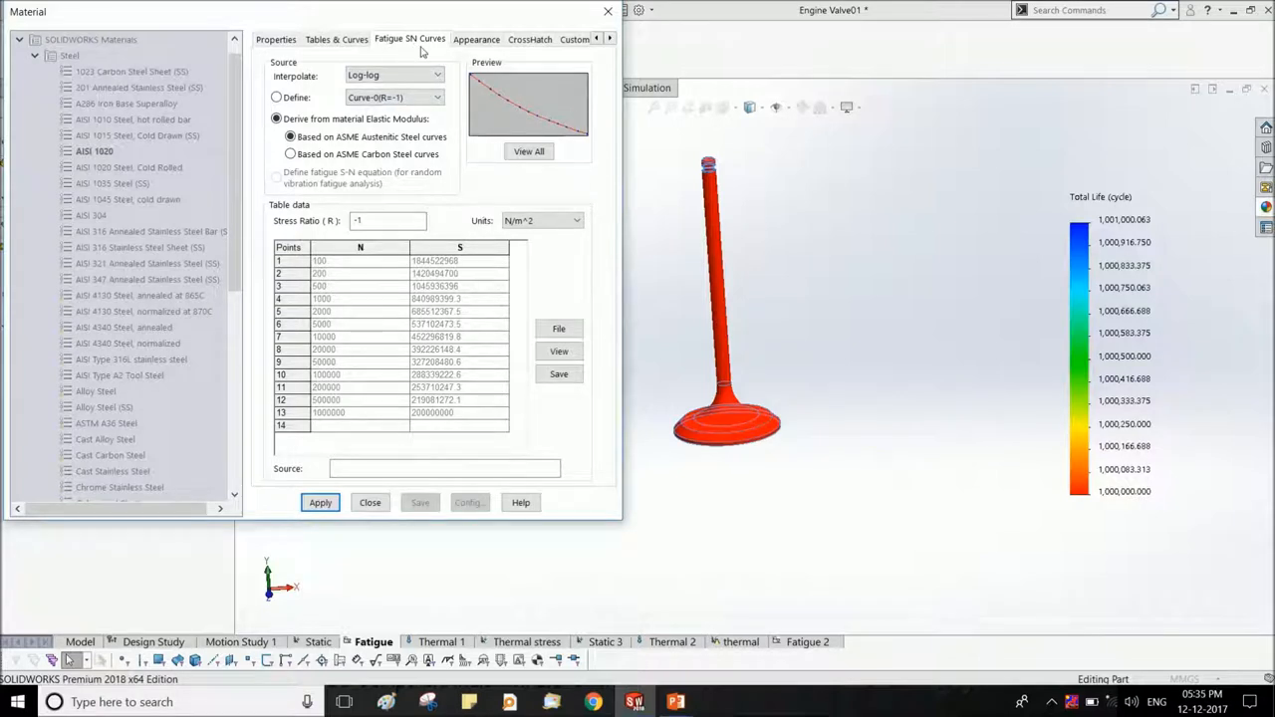
{"action": "mouse_move", "coordinate": [462, 171]}
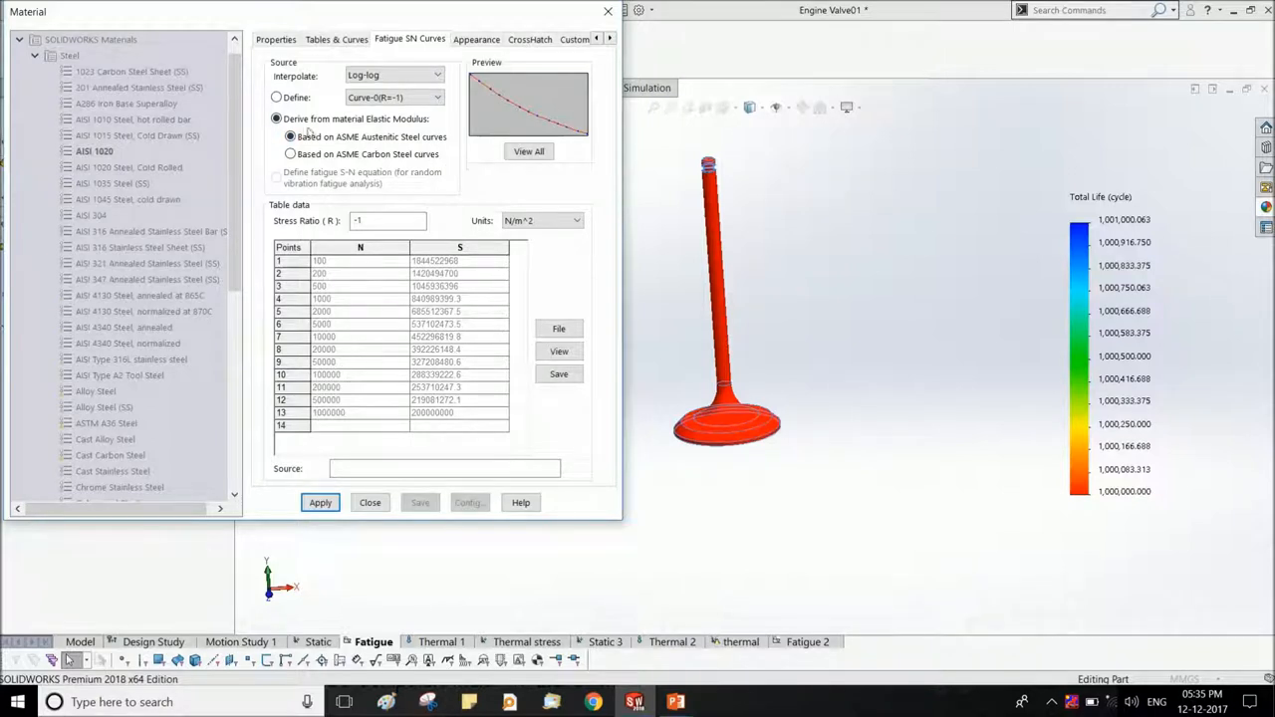
{"action": "mouse_move", "coordinate": [438, 188]}
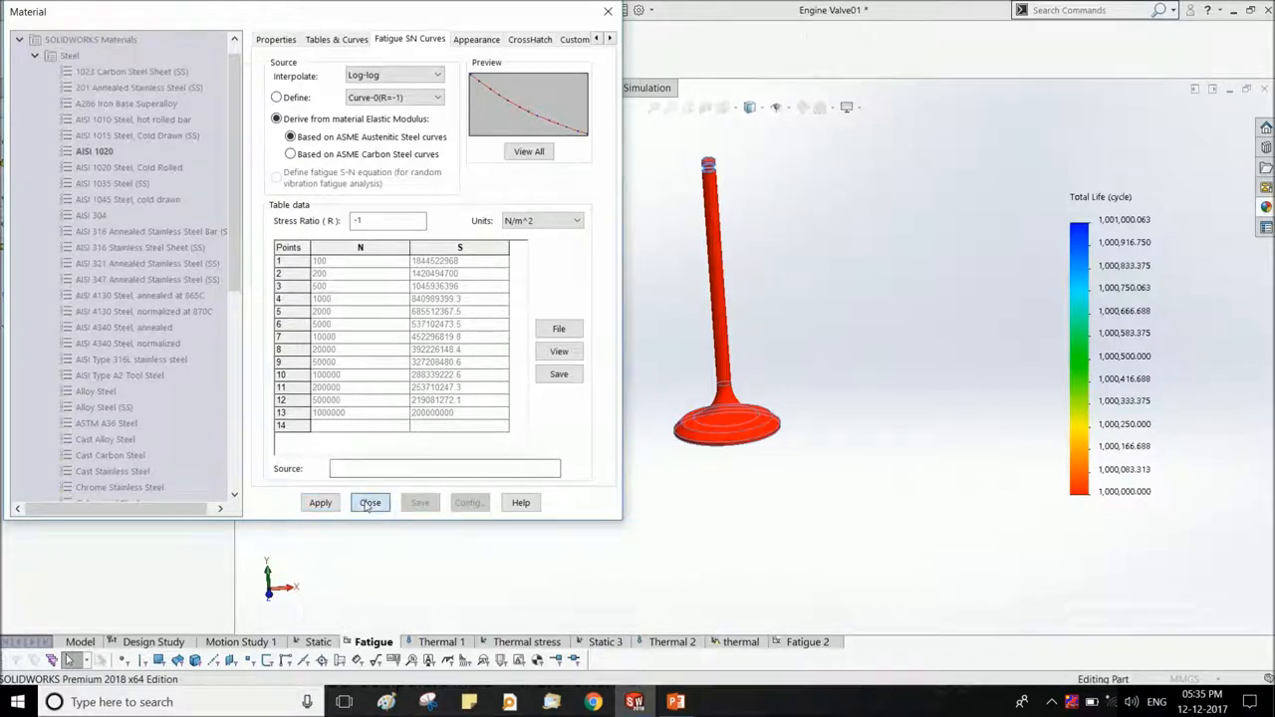
{"action": "left_click", "coordinate": [371, 501]}
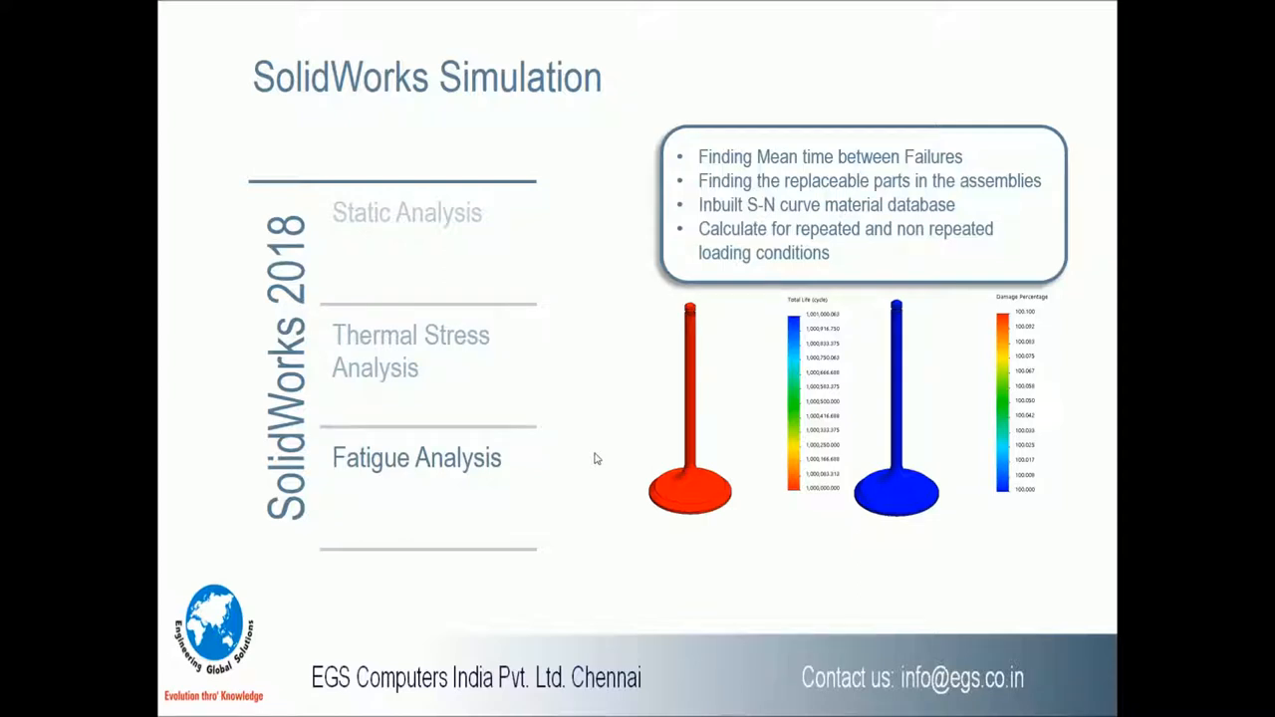
Advance the slideshow from Fatigue Analysis to the Summary slide.
{"action": "key", "text": "right"}
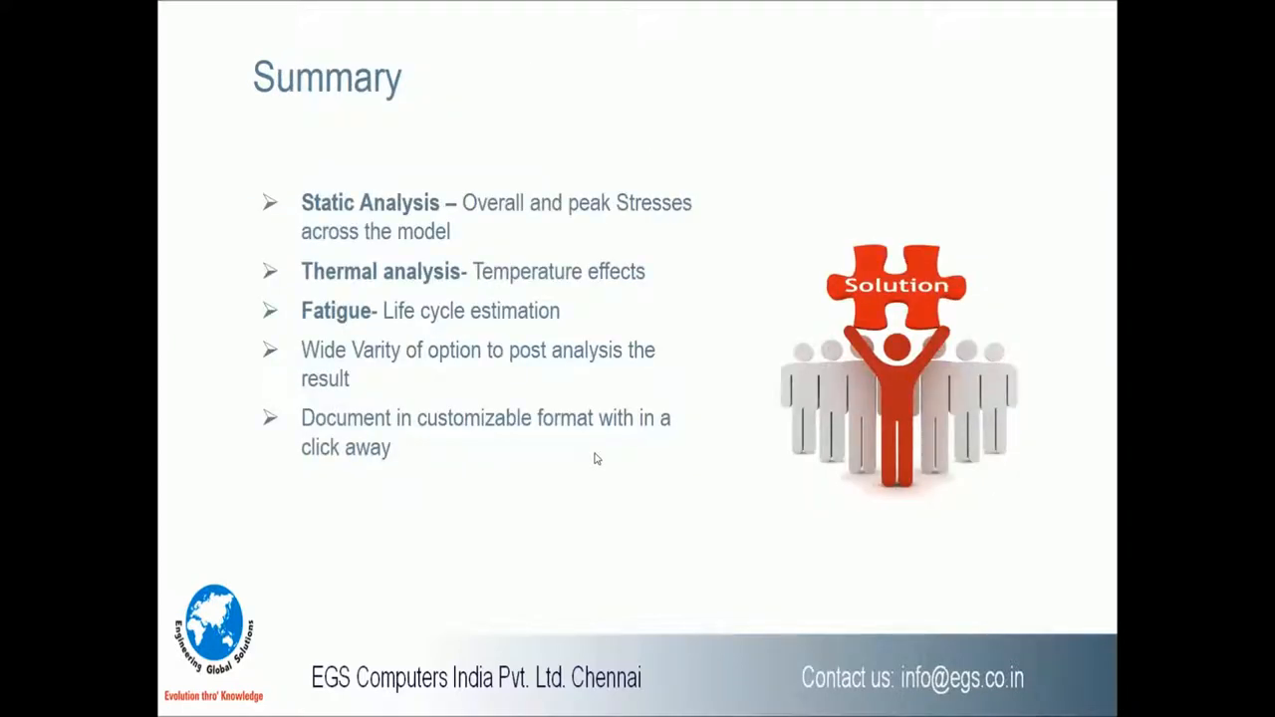